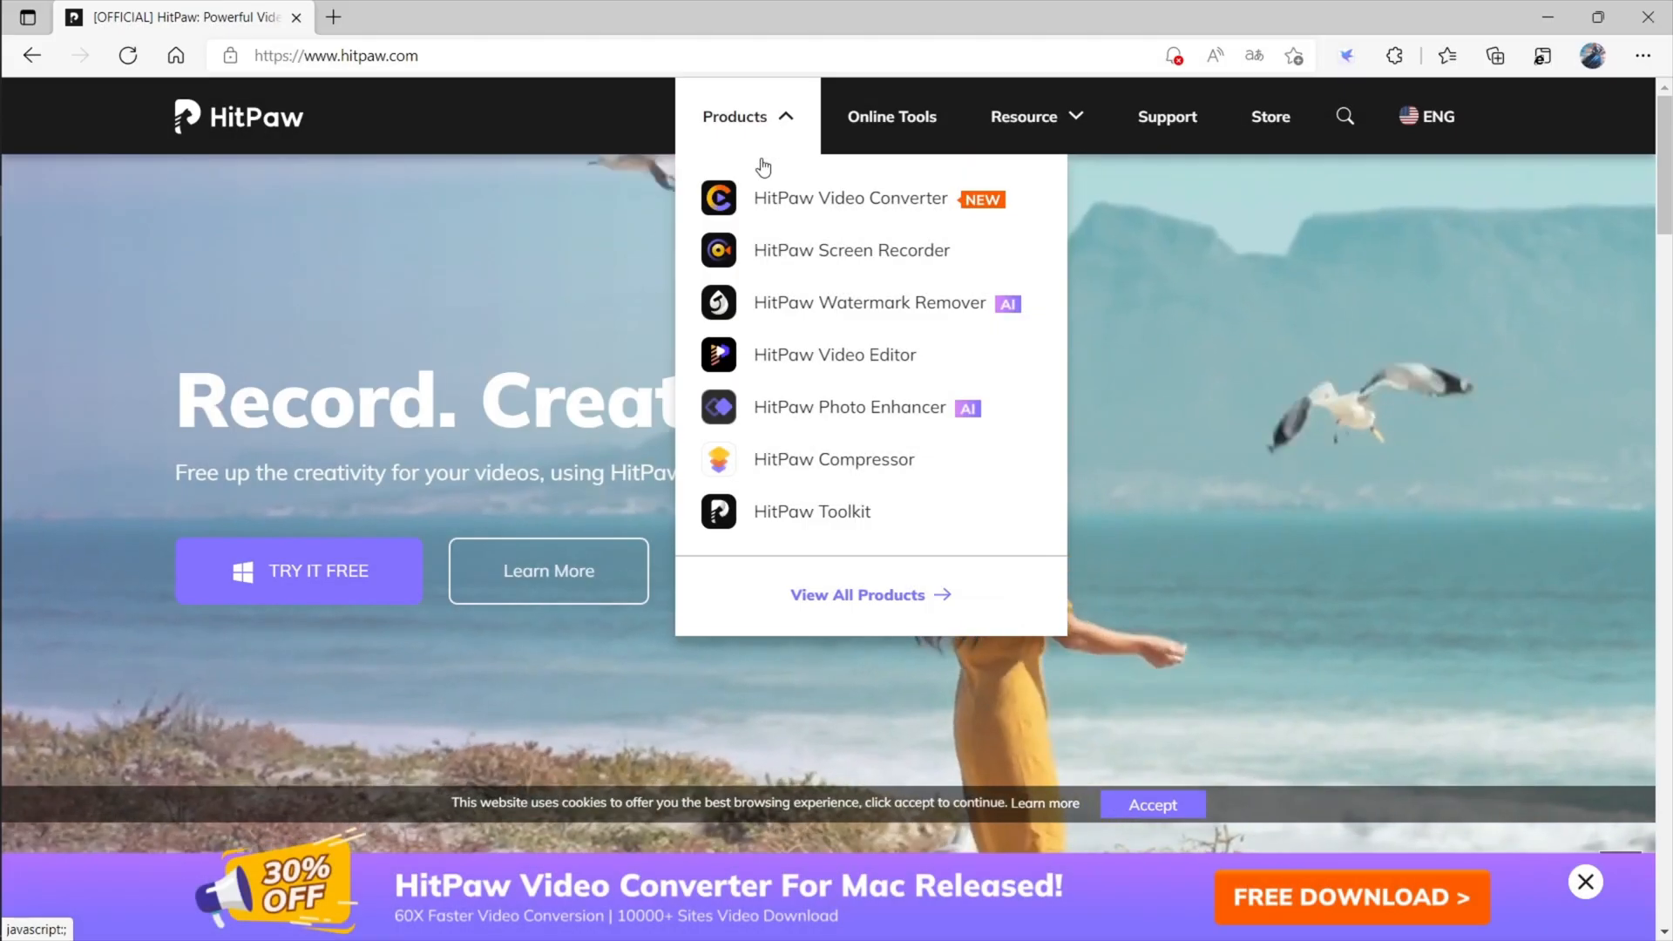
Step: Go to the HitPaw Screen Recorder product page from hitpaw.com's Products menu
{"action": "left_click", "coordinate": [851, 250]}
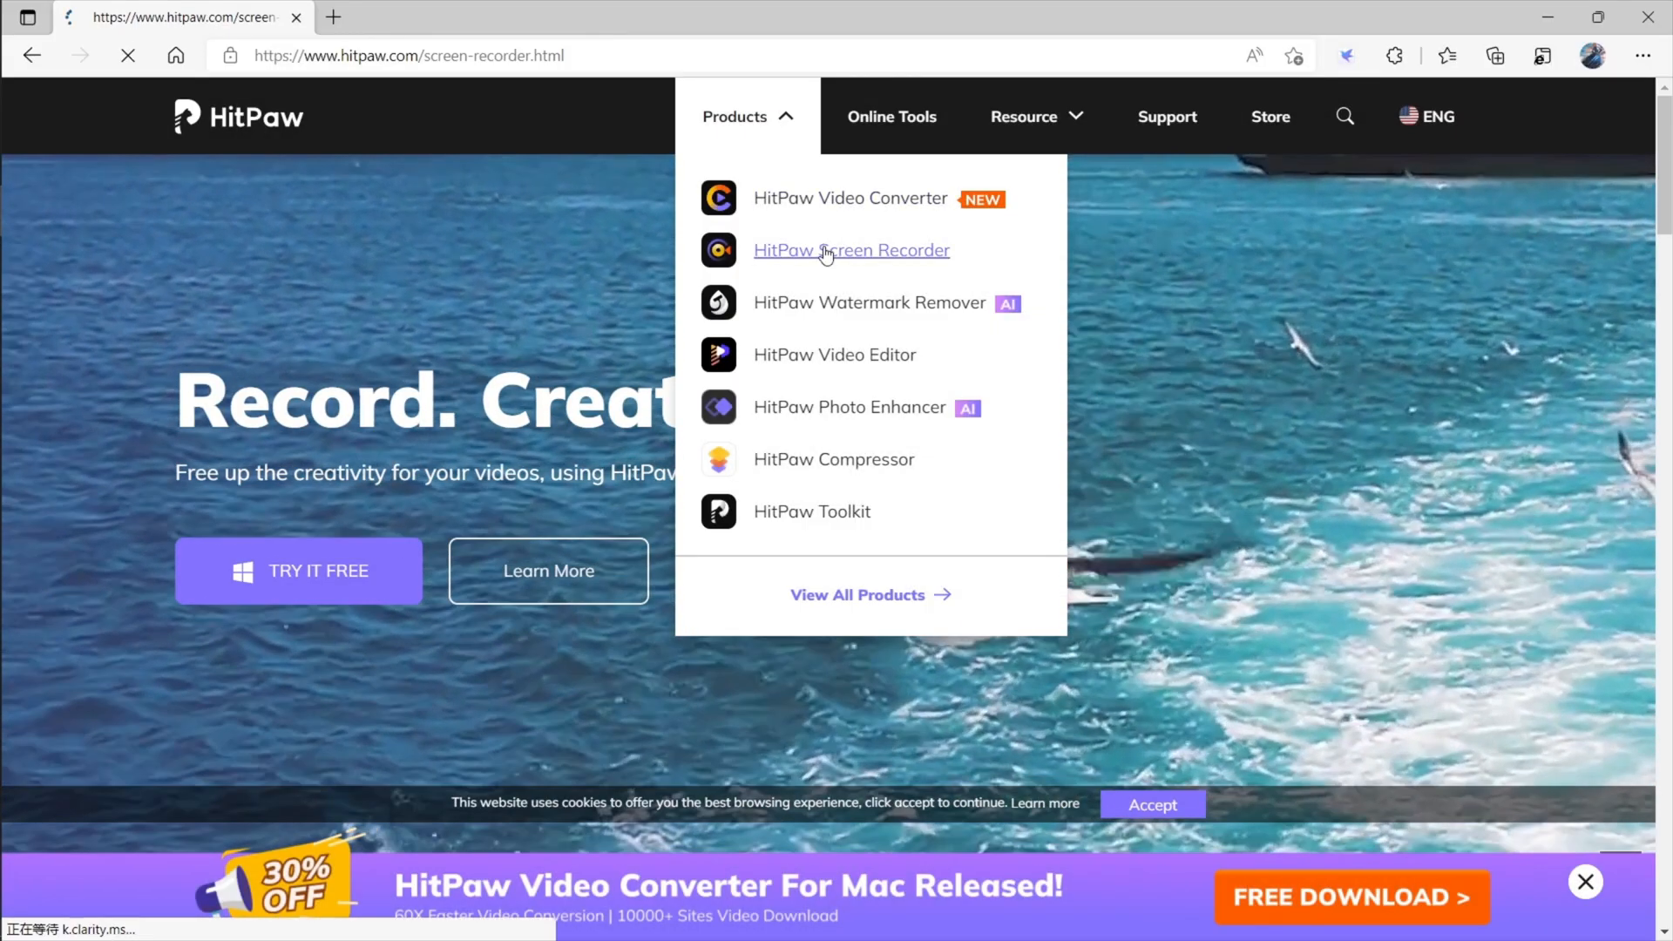
{"action": "left_click", "coordinate": [850, 250]}
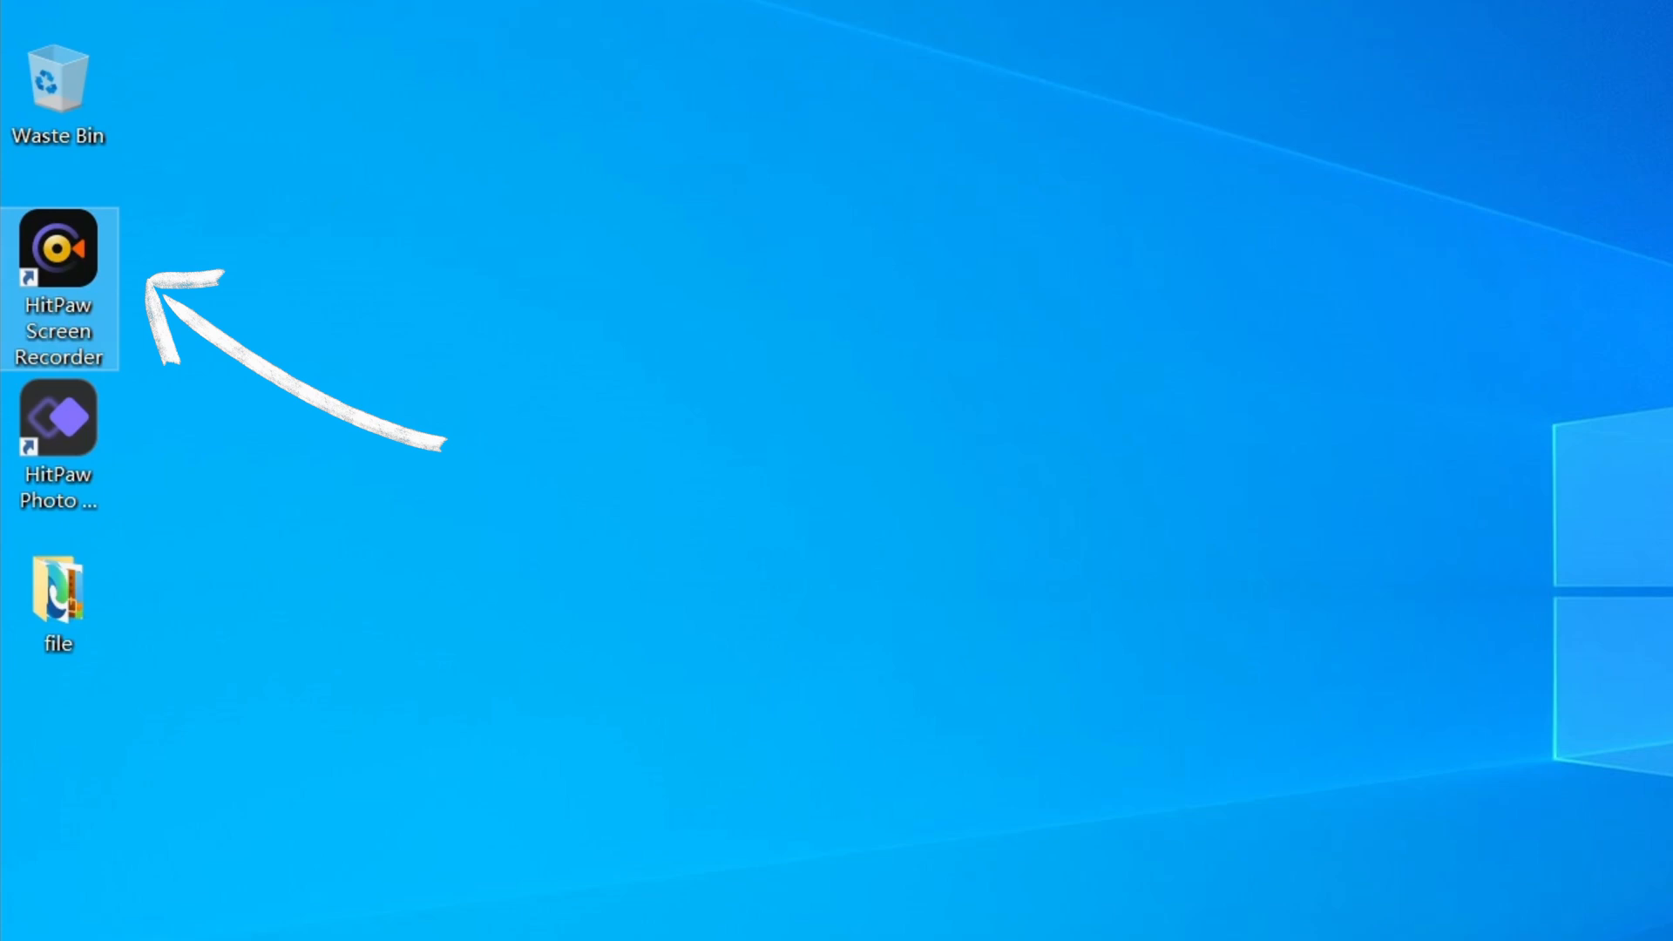
Step: Launch HitPaw Screen Recorder and review General settings: 30 fps, original resolution, MP4
{"action": "double_click", "coordinate": [57, 251]}
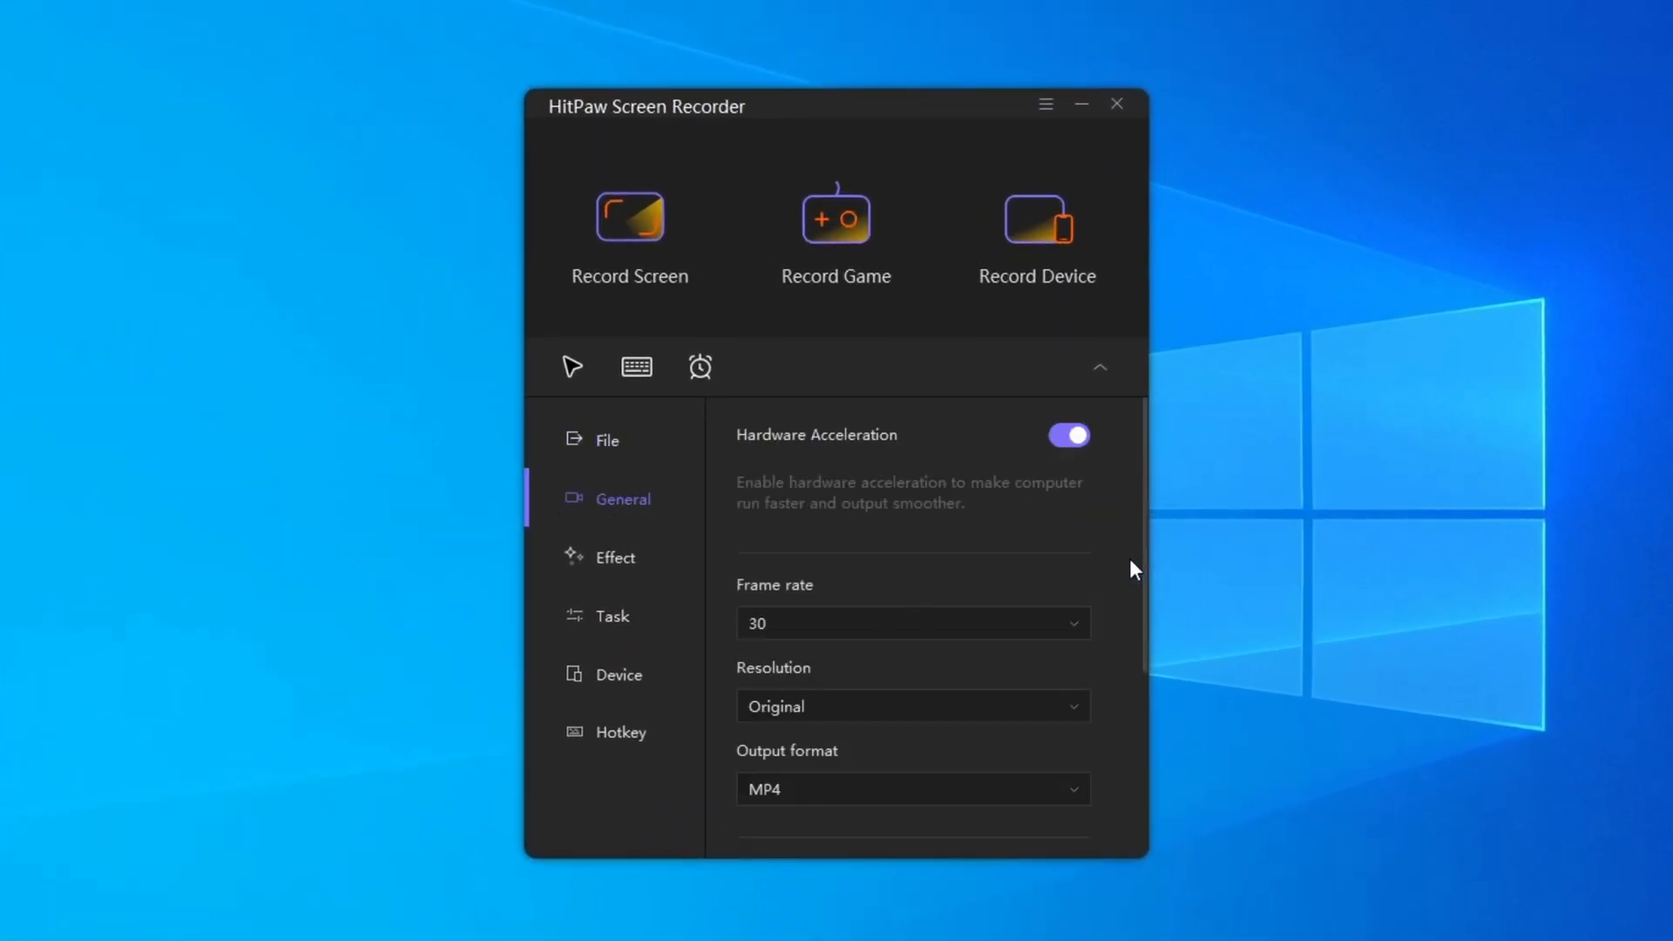
{"action": "scroll", "scroll_direction": "down", "scroll_amount": 3}
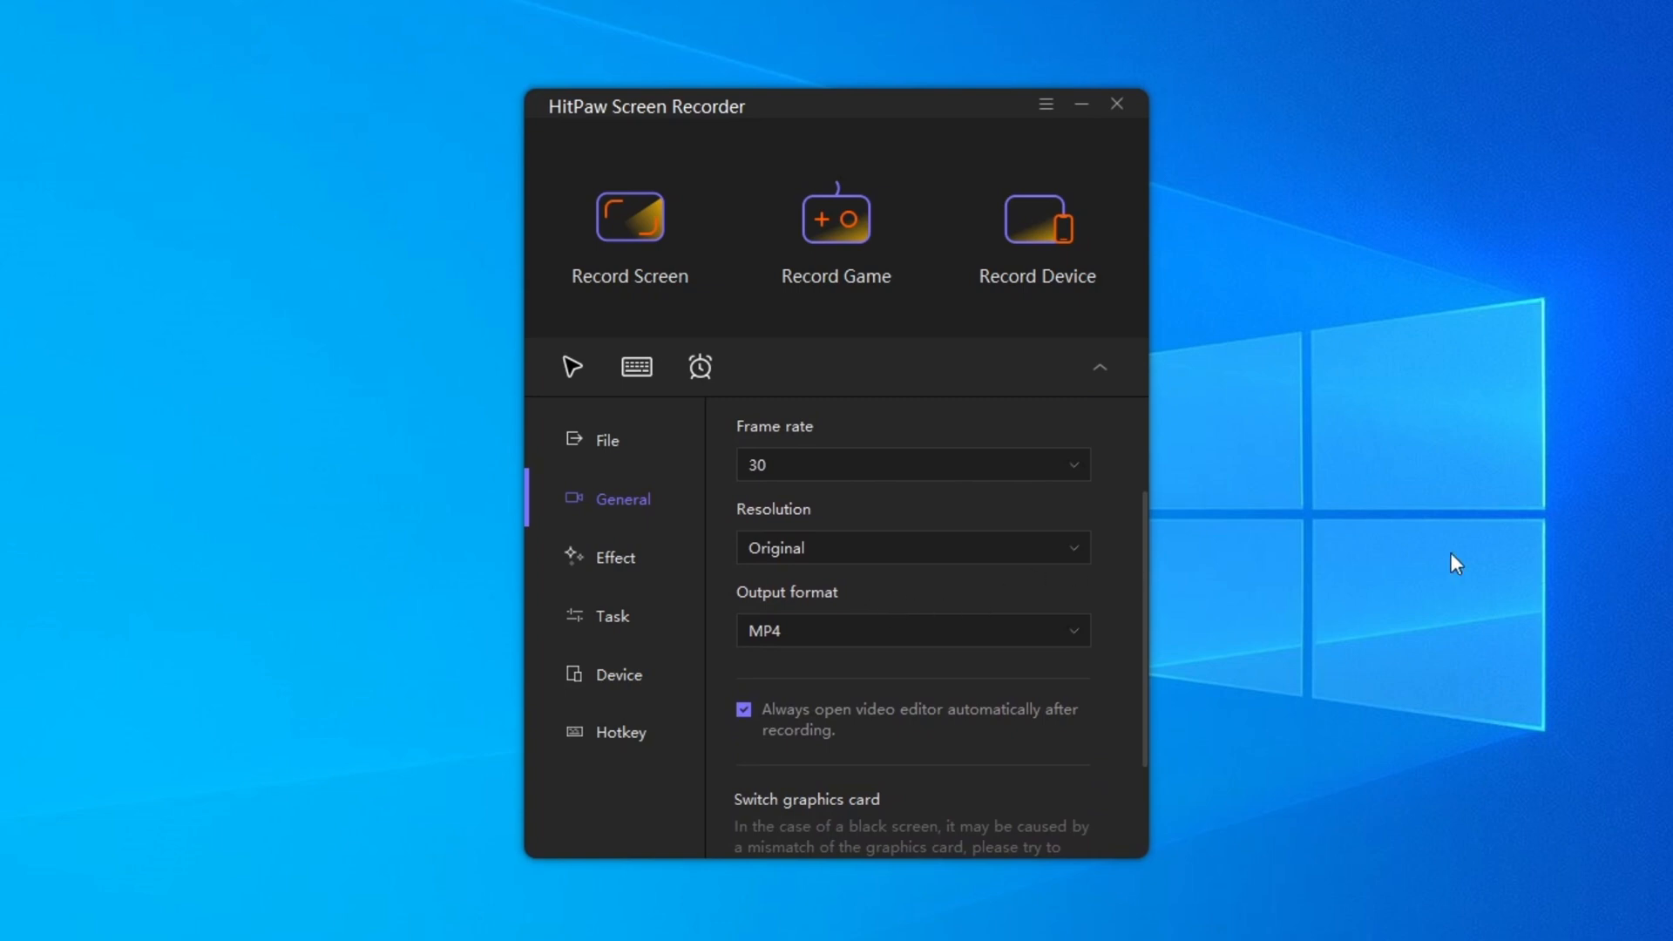
{"action": "mouse_move", "coordinate": [1664, 515]}
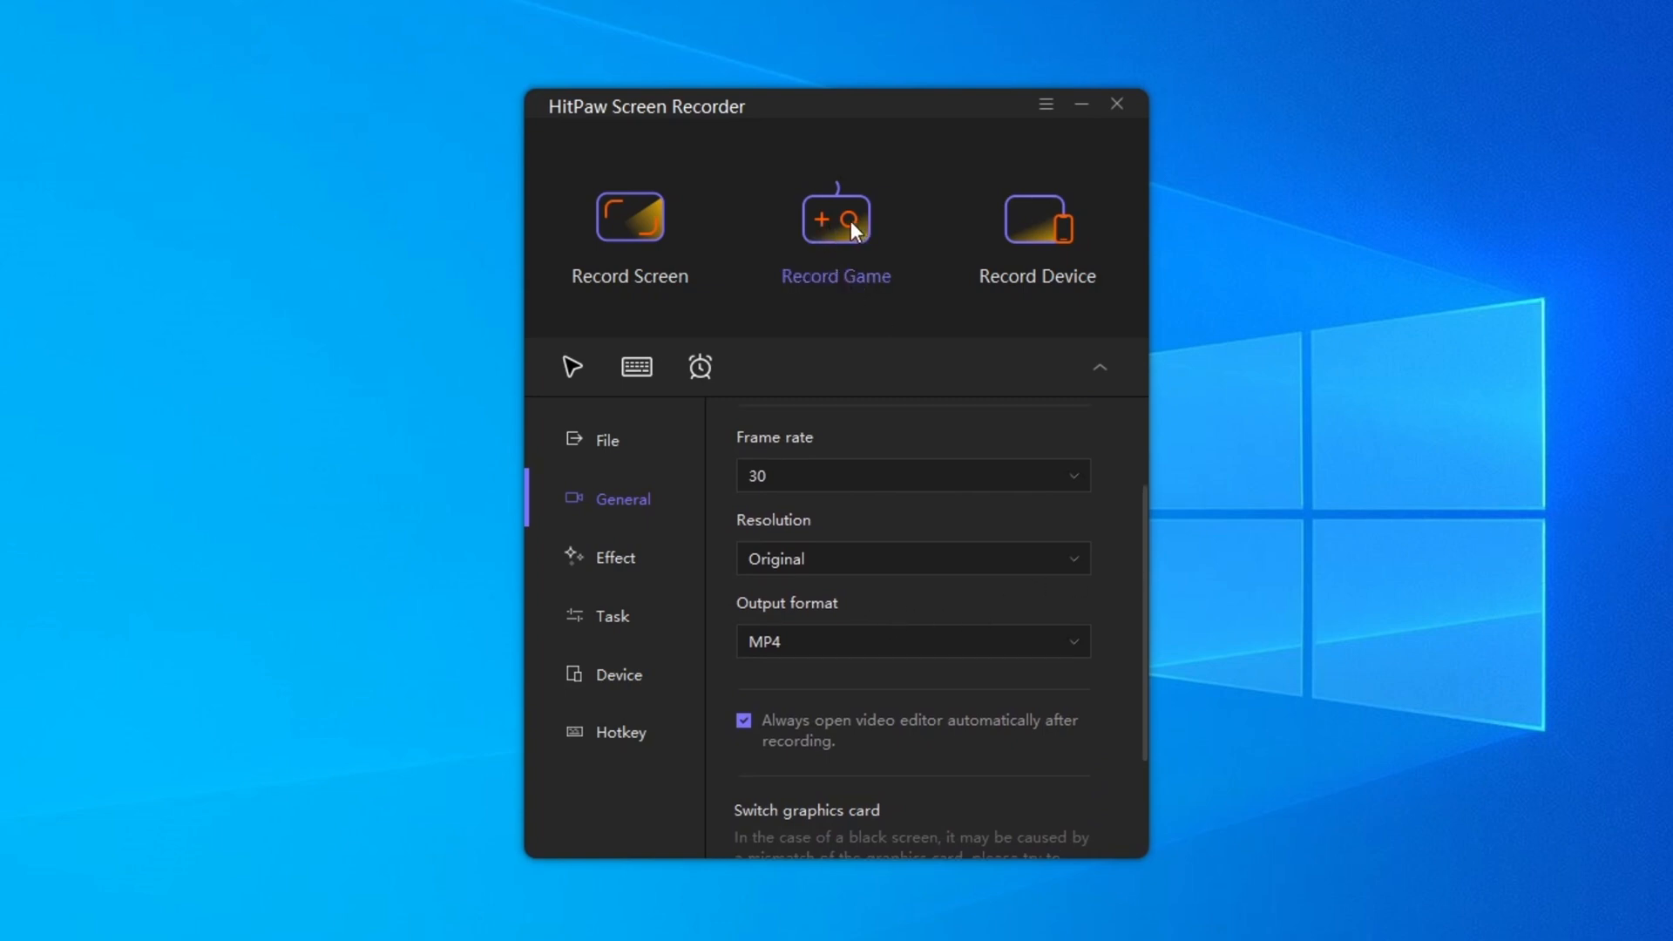
Step: Switch to Record Game, select the League of Legends (TM) Client window, and start
{"action": "left_click", "coordinate": [836, 217]}
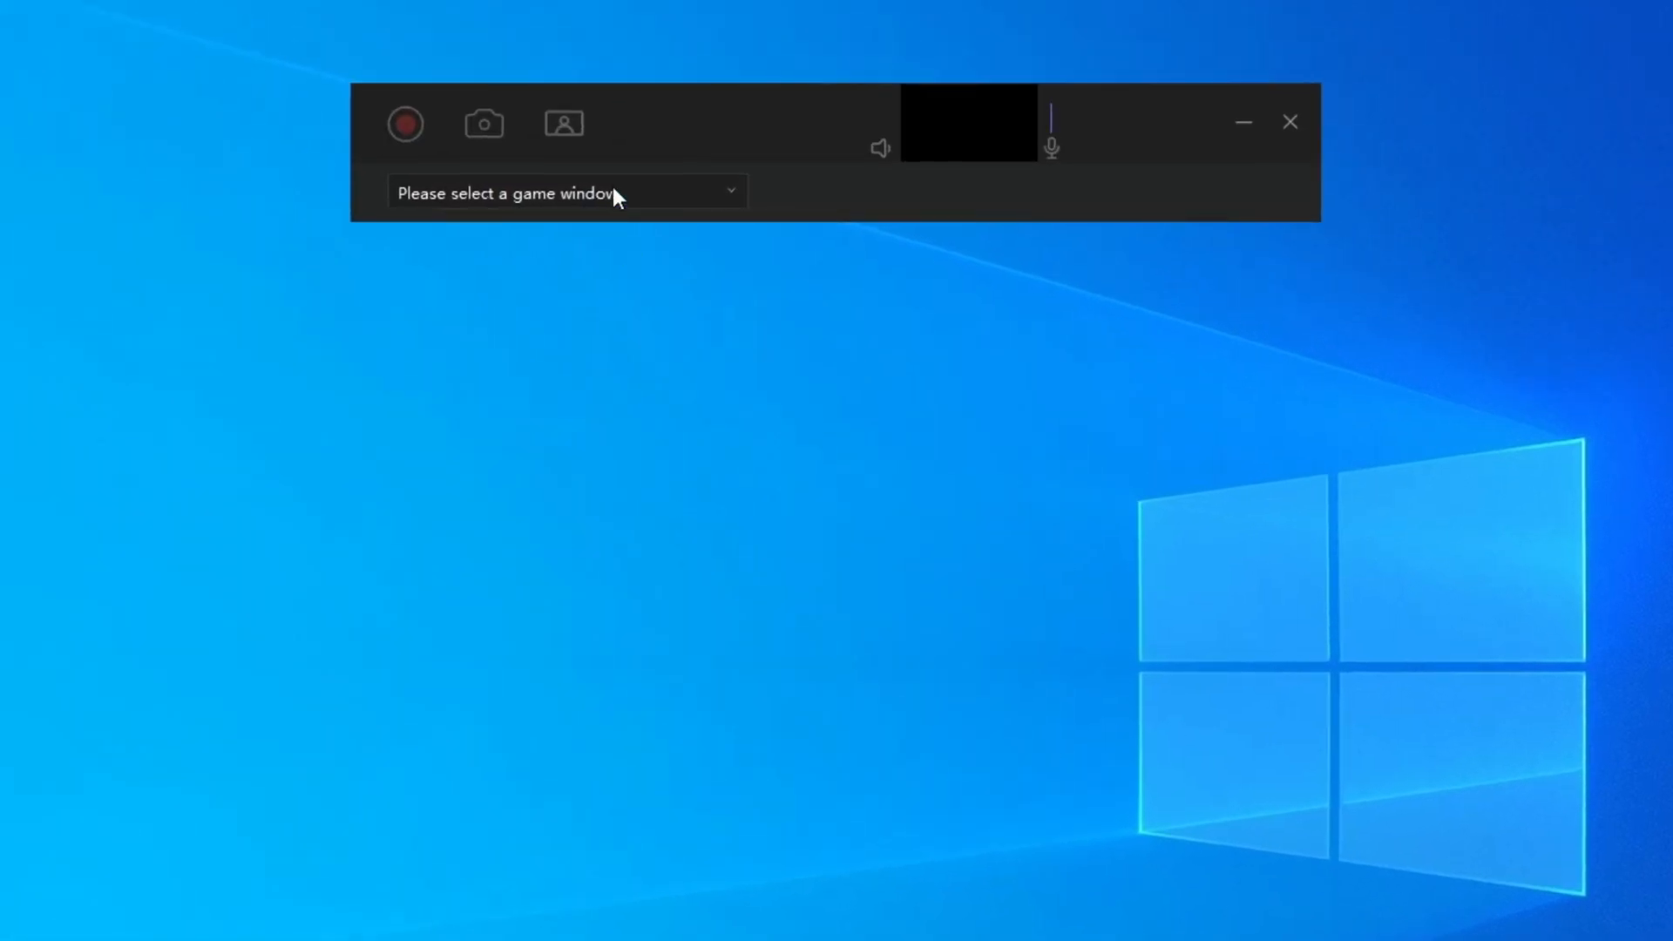
{"action": "left_click", "coordinate": [566, 194]}
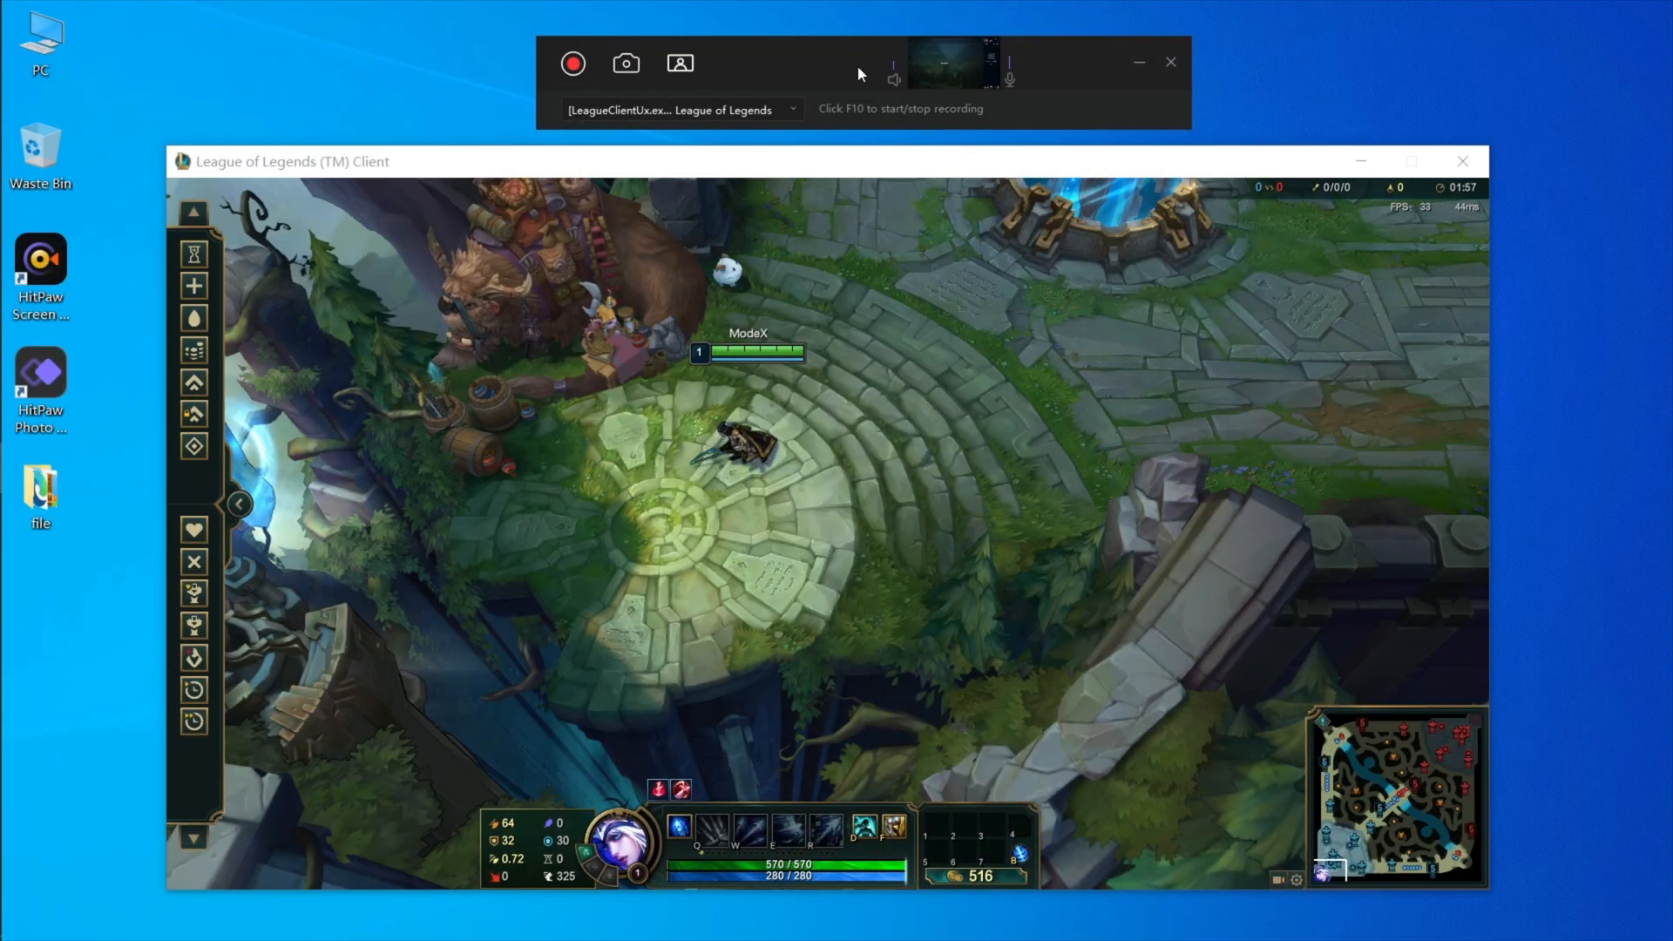
{"action": "left_click", "coordinate": [672, 108]}
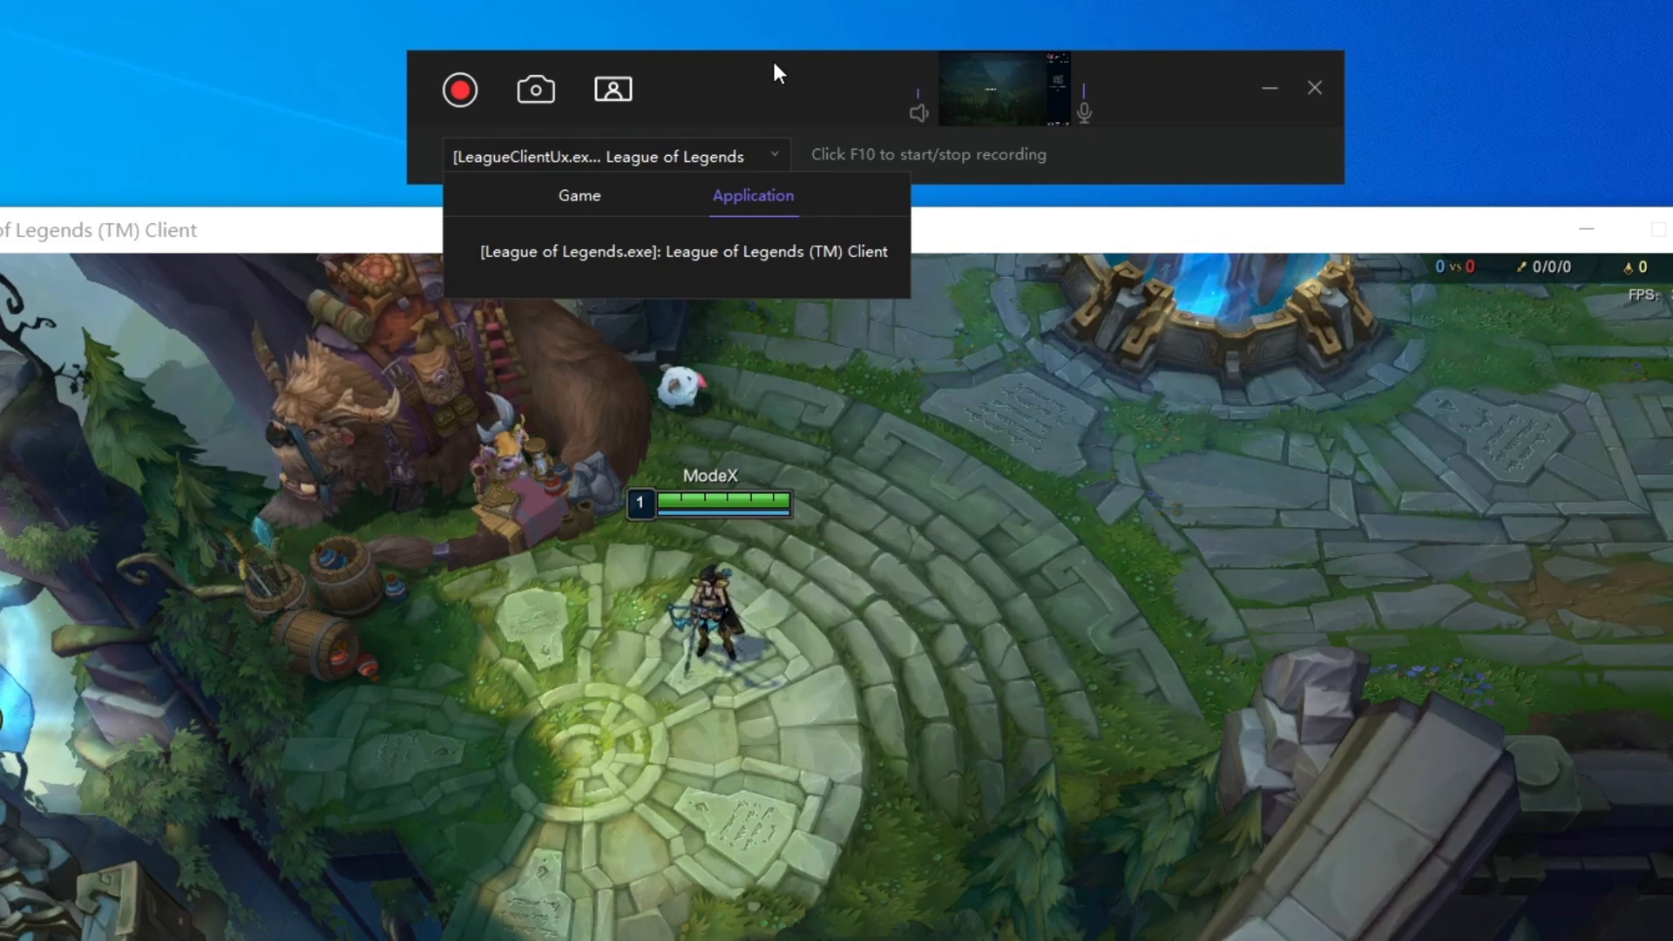
{"action": "left_click", "coordinate": [683, 252]}
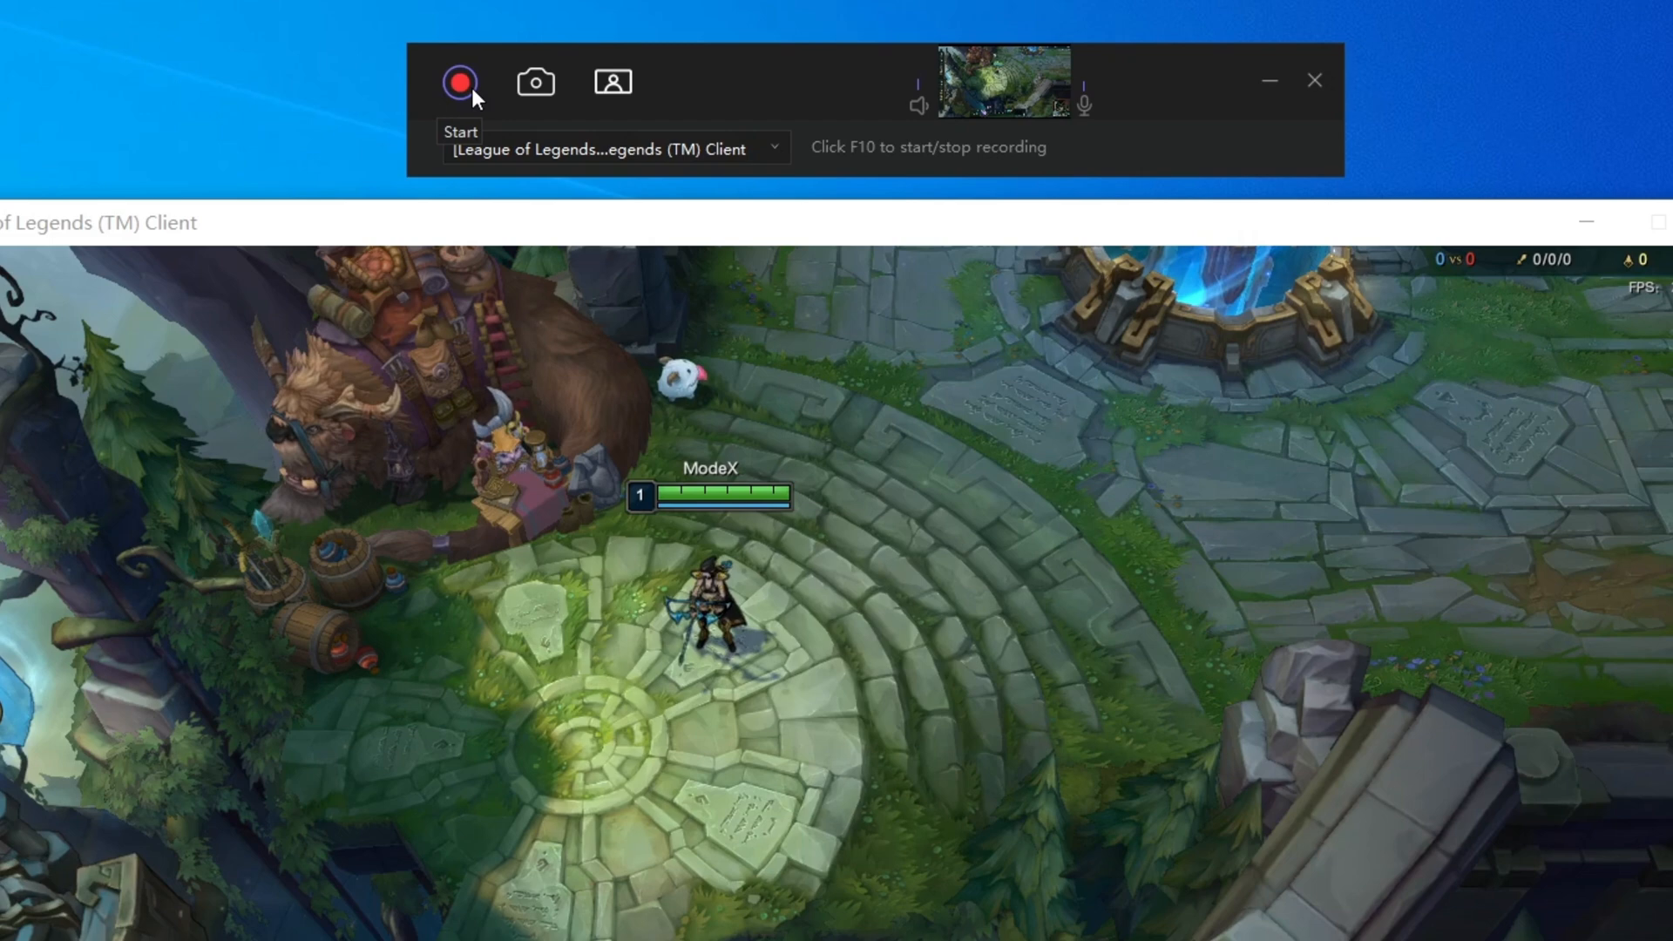
{"action": "left_click", "coordinate": [459, 81]}
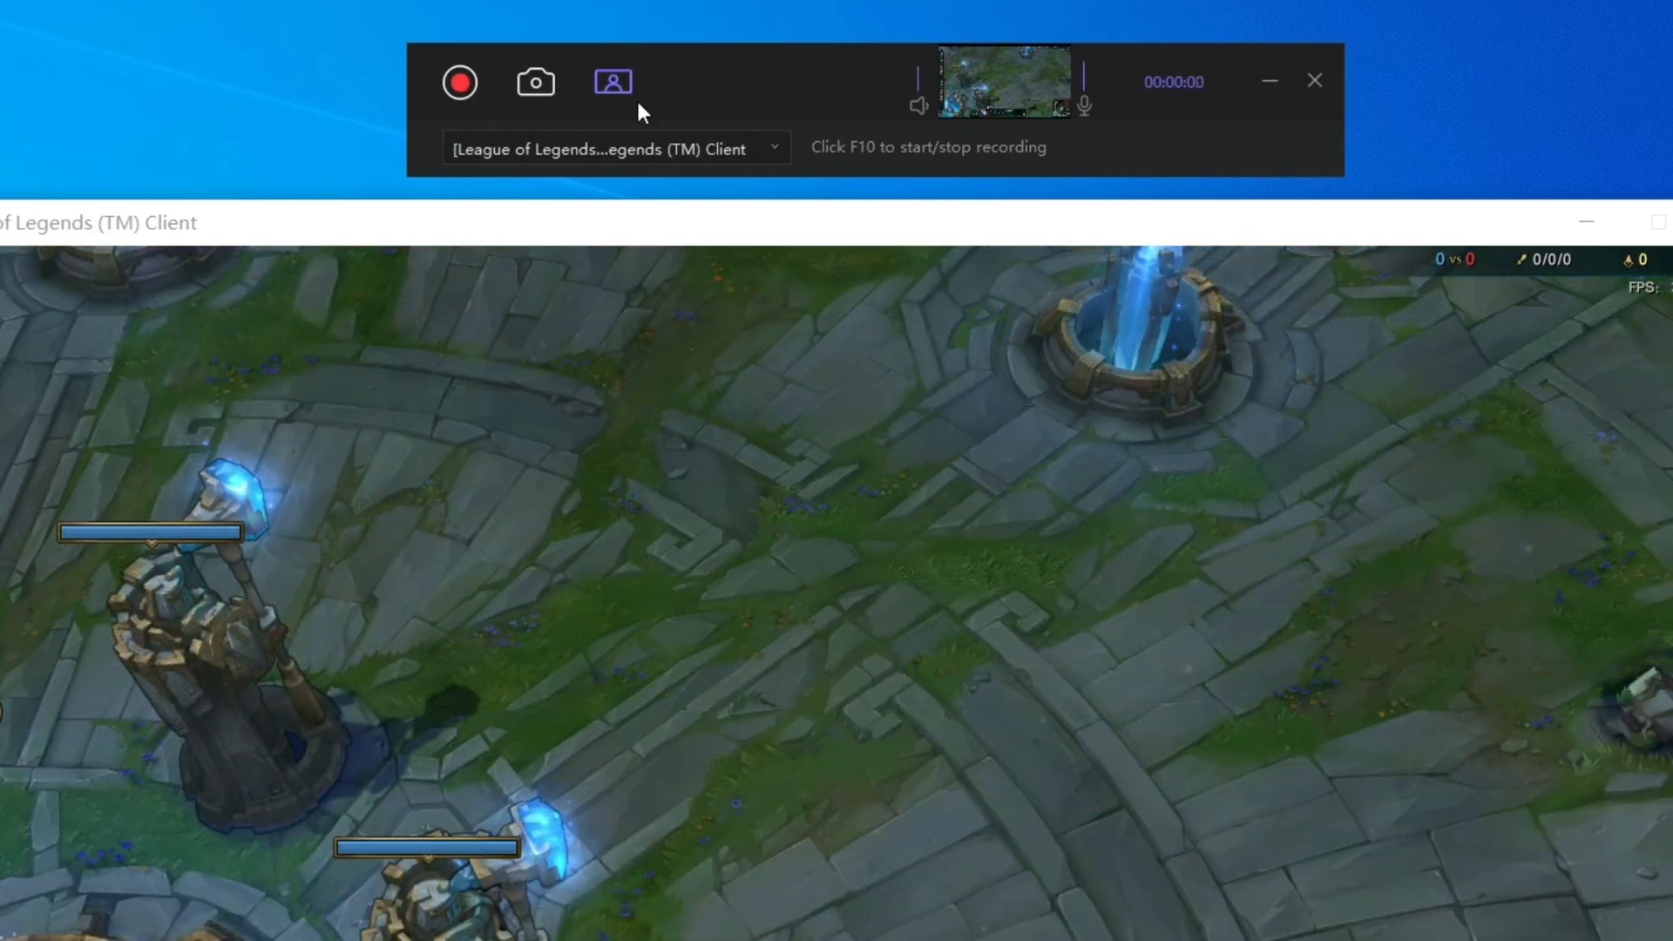
{"action": "mouse_move", "coordinate": [613, 81]}
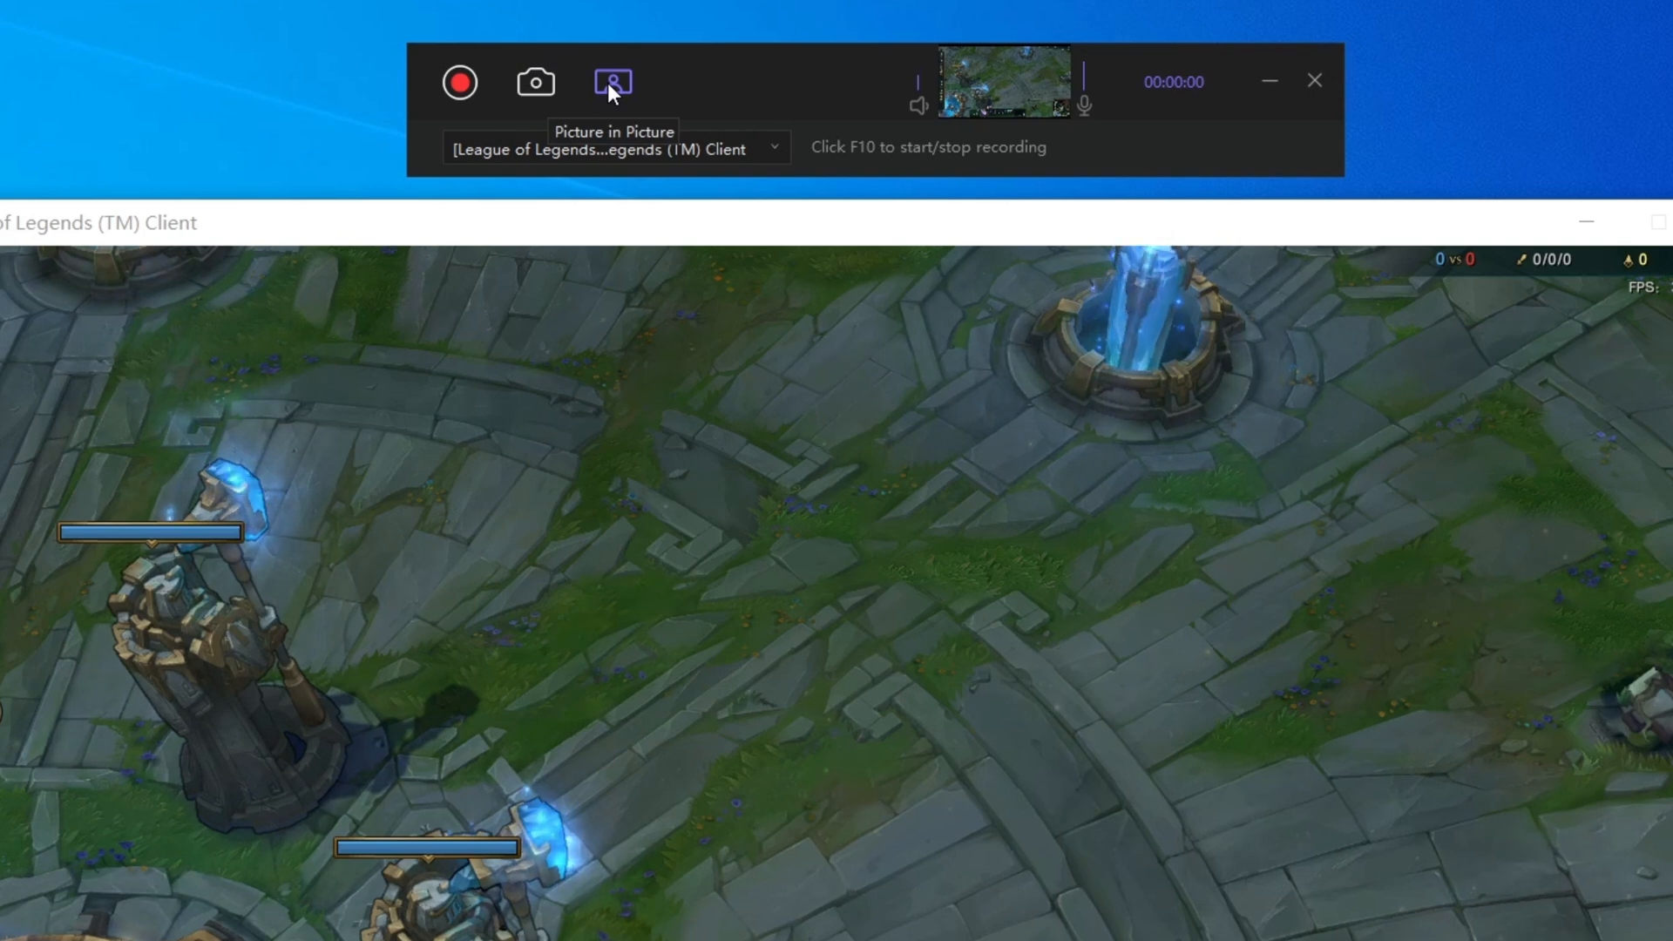
Step: Enable the webcam picture-in-picture overlay on the game recording bar
{"action": "left_click", "coordinate": [613, 81]}
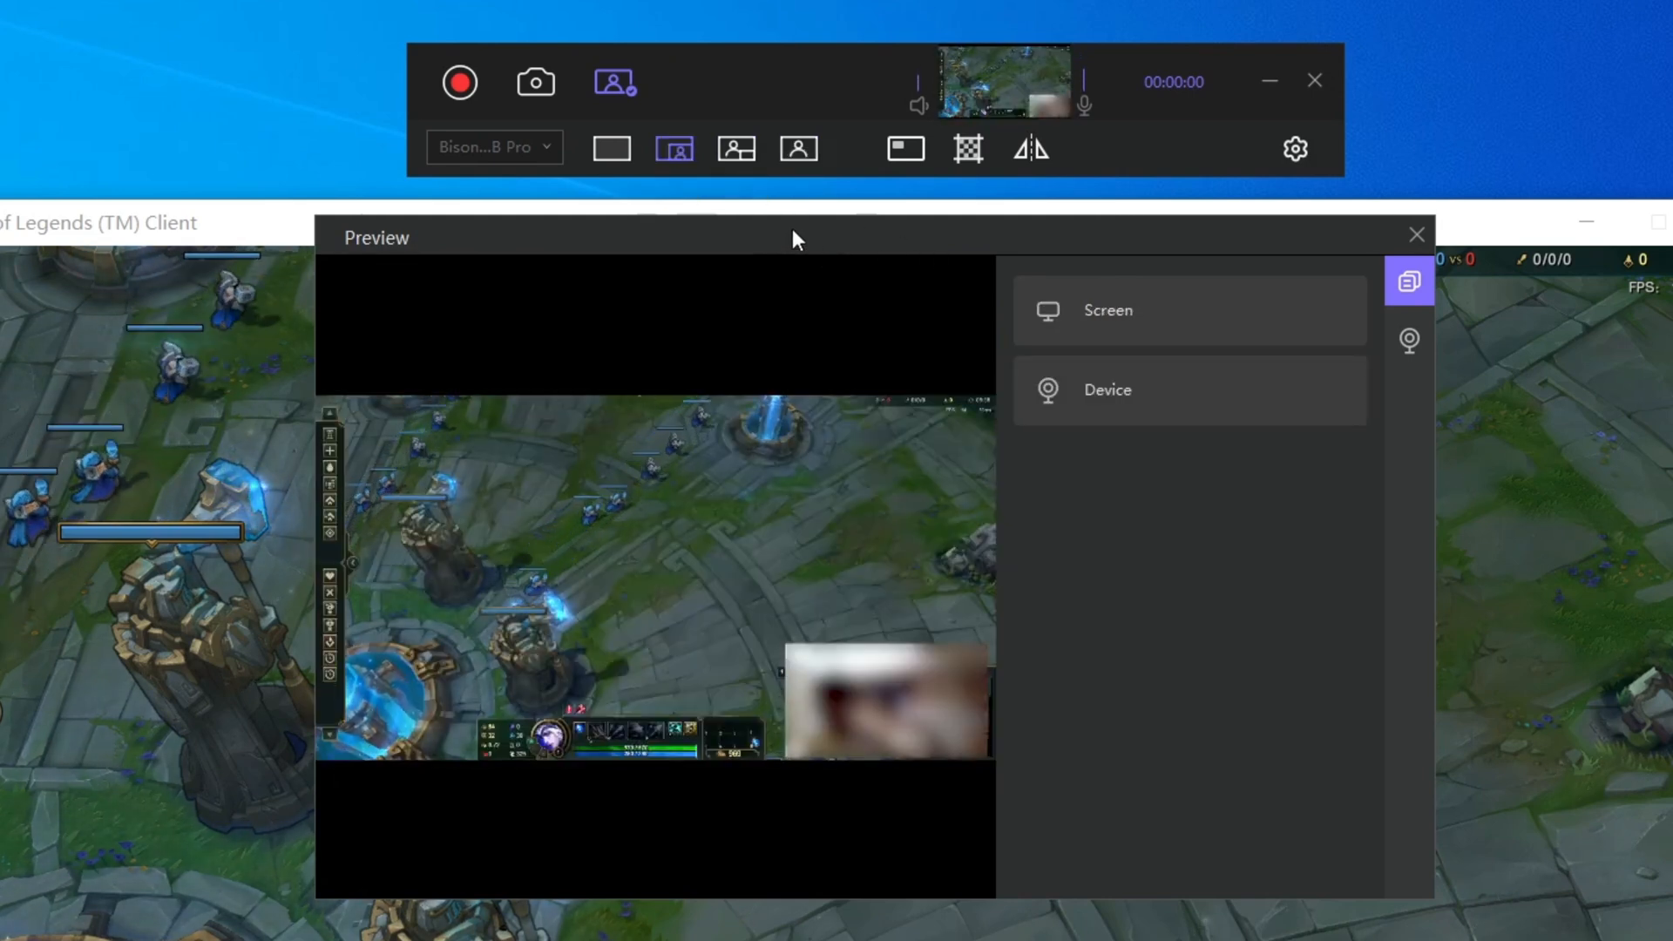
{"action": "mouse_move", "coordinate": [904, 148]}
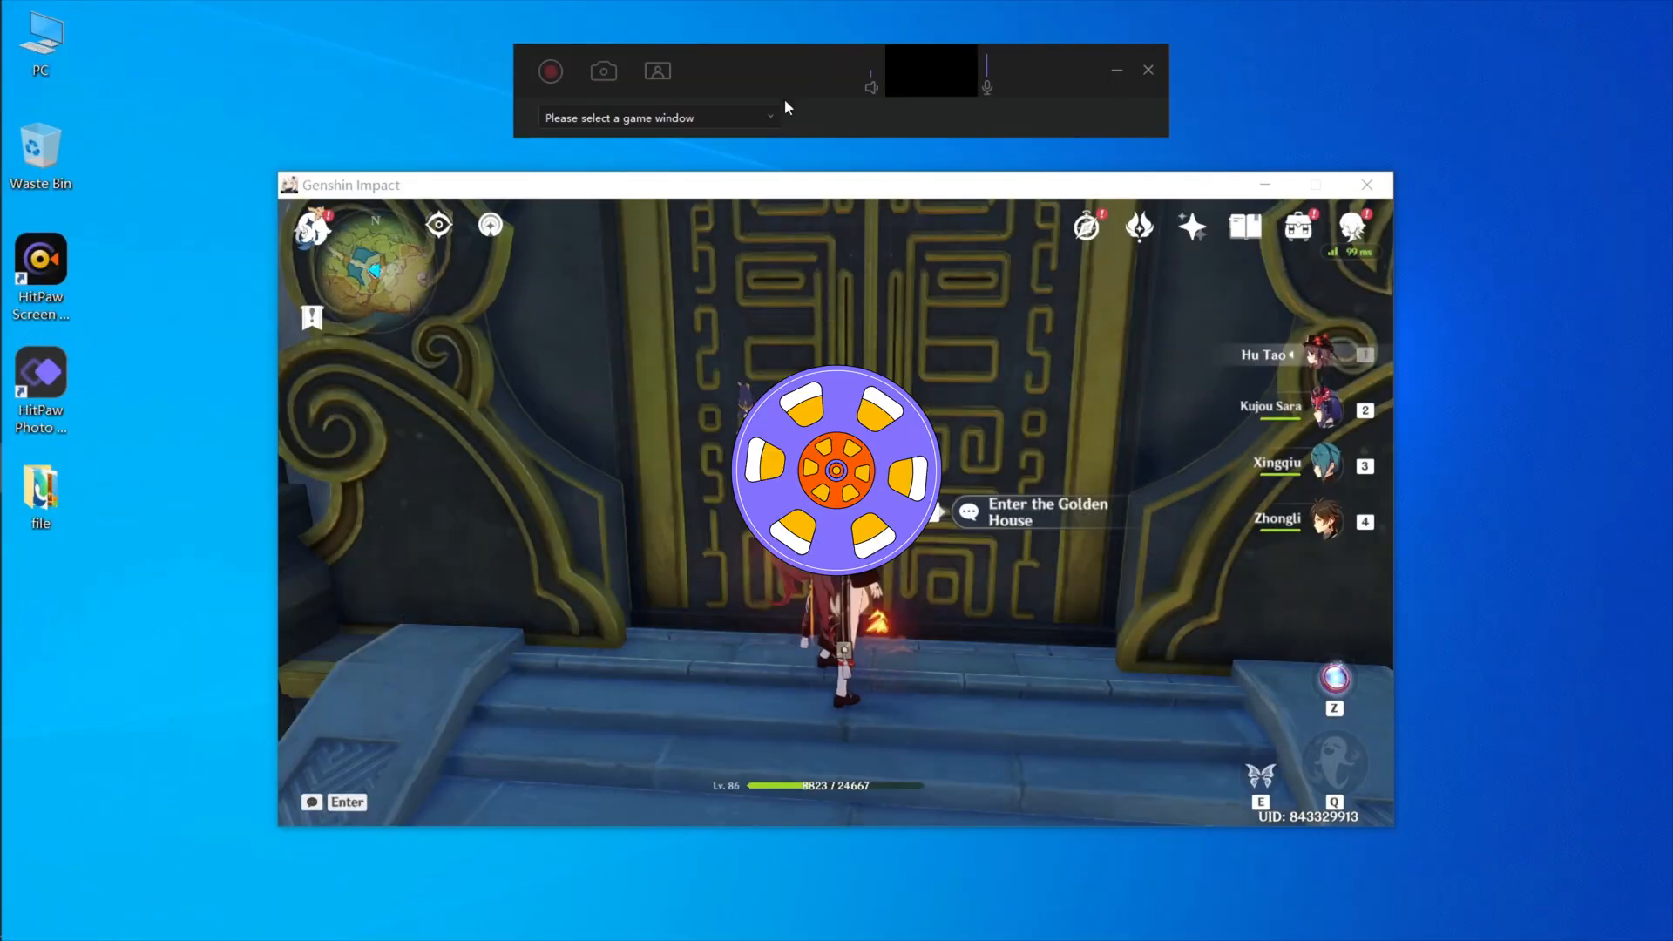
Step: Select the GenshinImpact.exe window, record a gameplay clip, and stop recording
{"action": "left_click", "coordinate": [656, 118]}
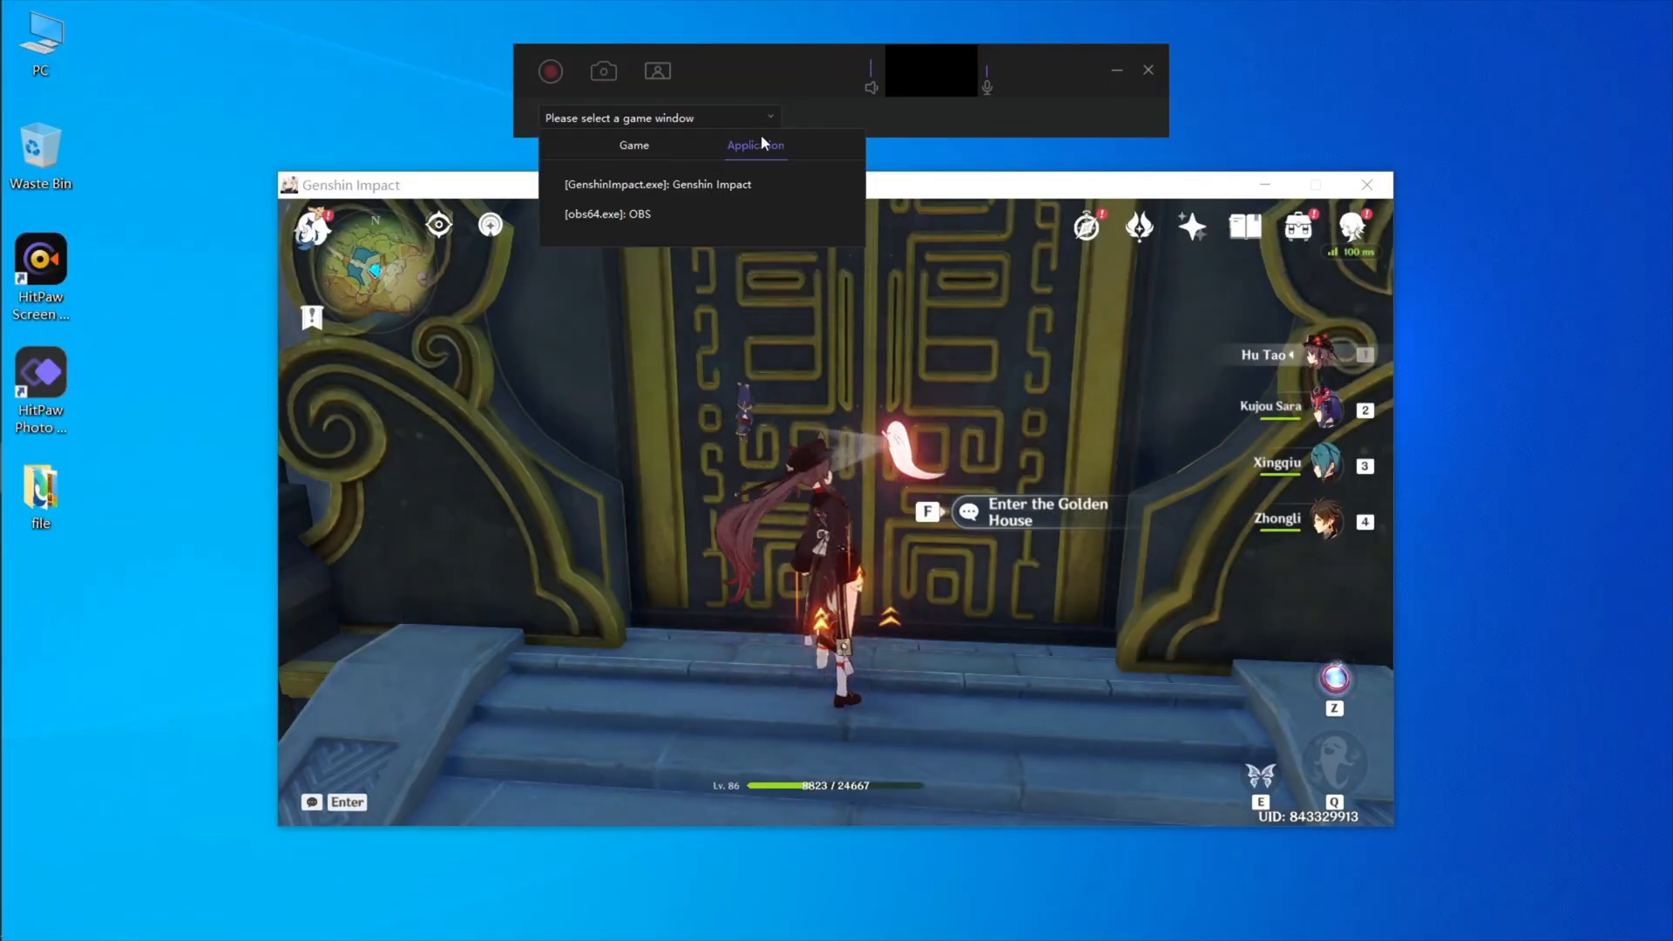
{"action": "left_click", "coordinate": [657, 184]}
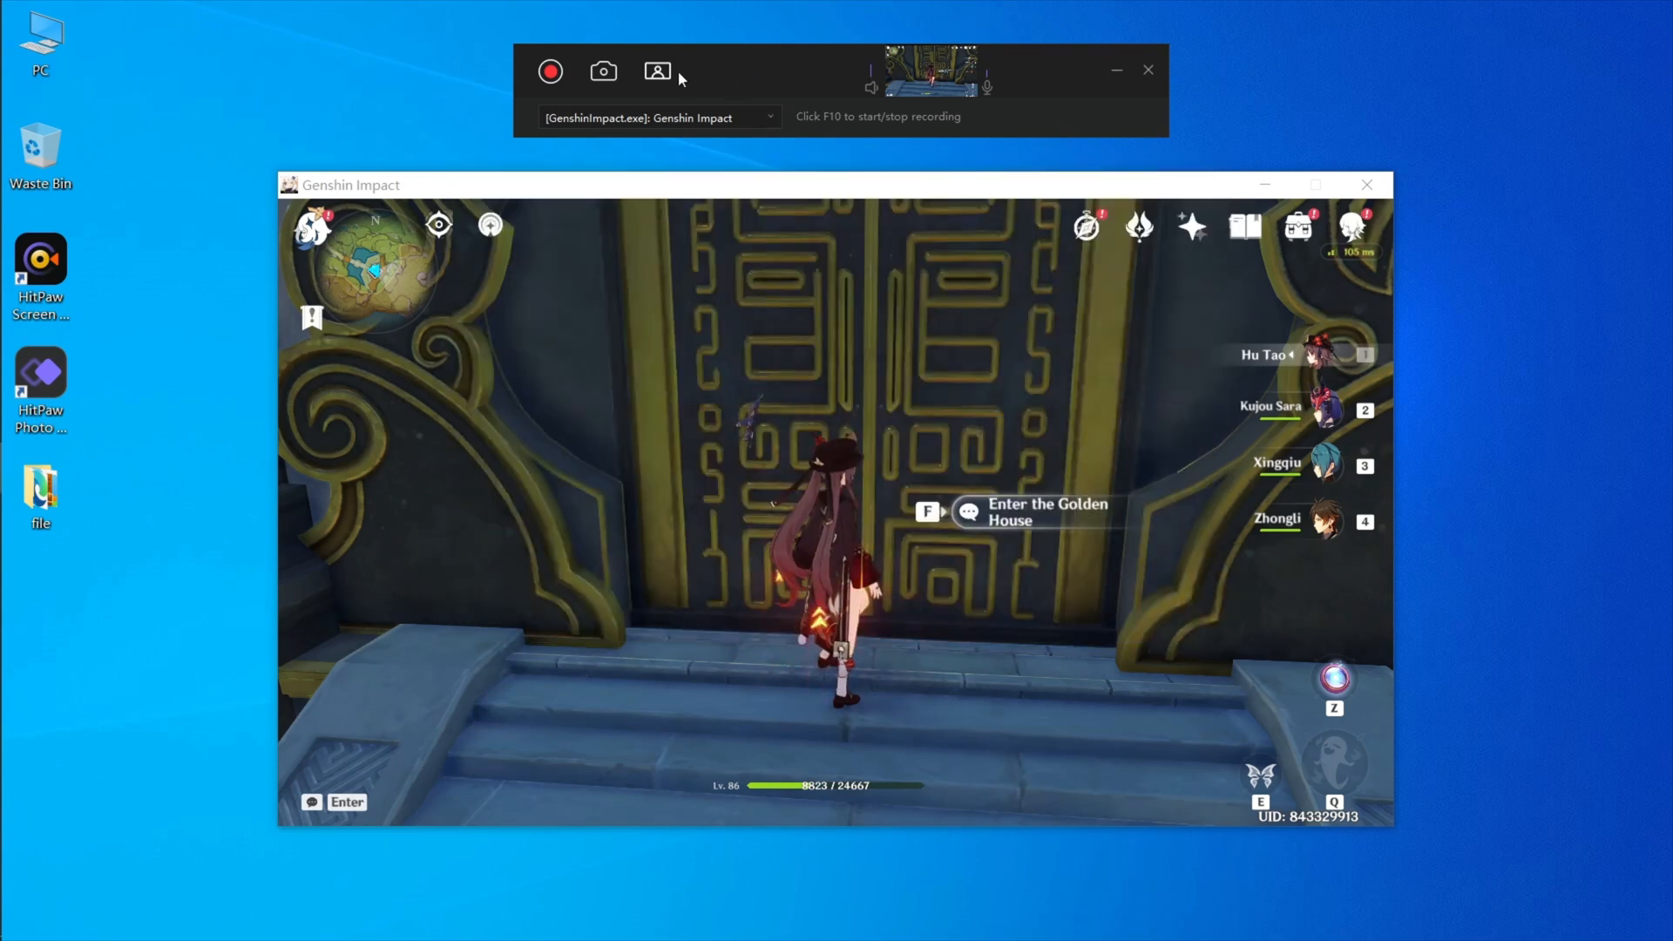
{"action": "left_click", "coordinate": [551, 71]}
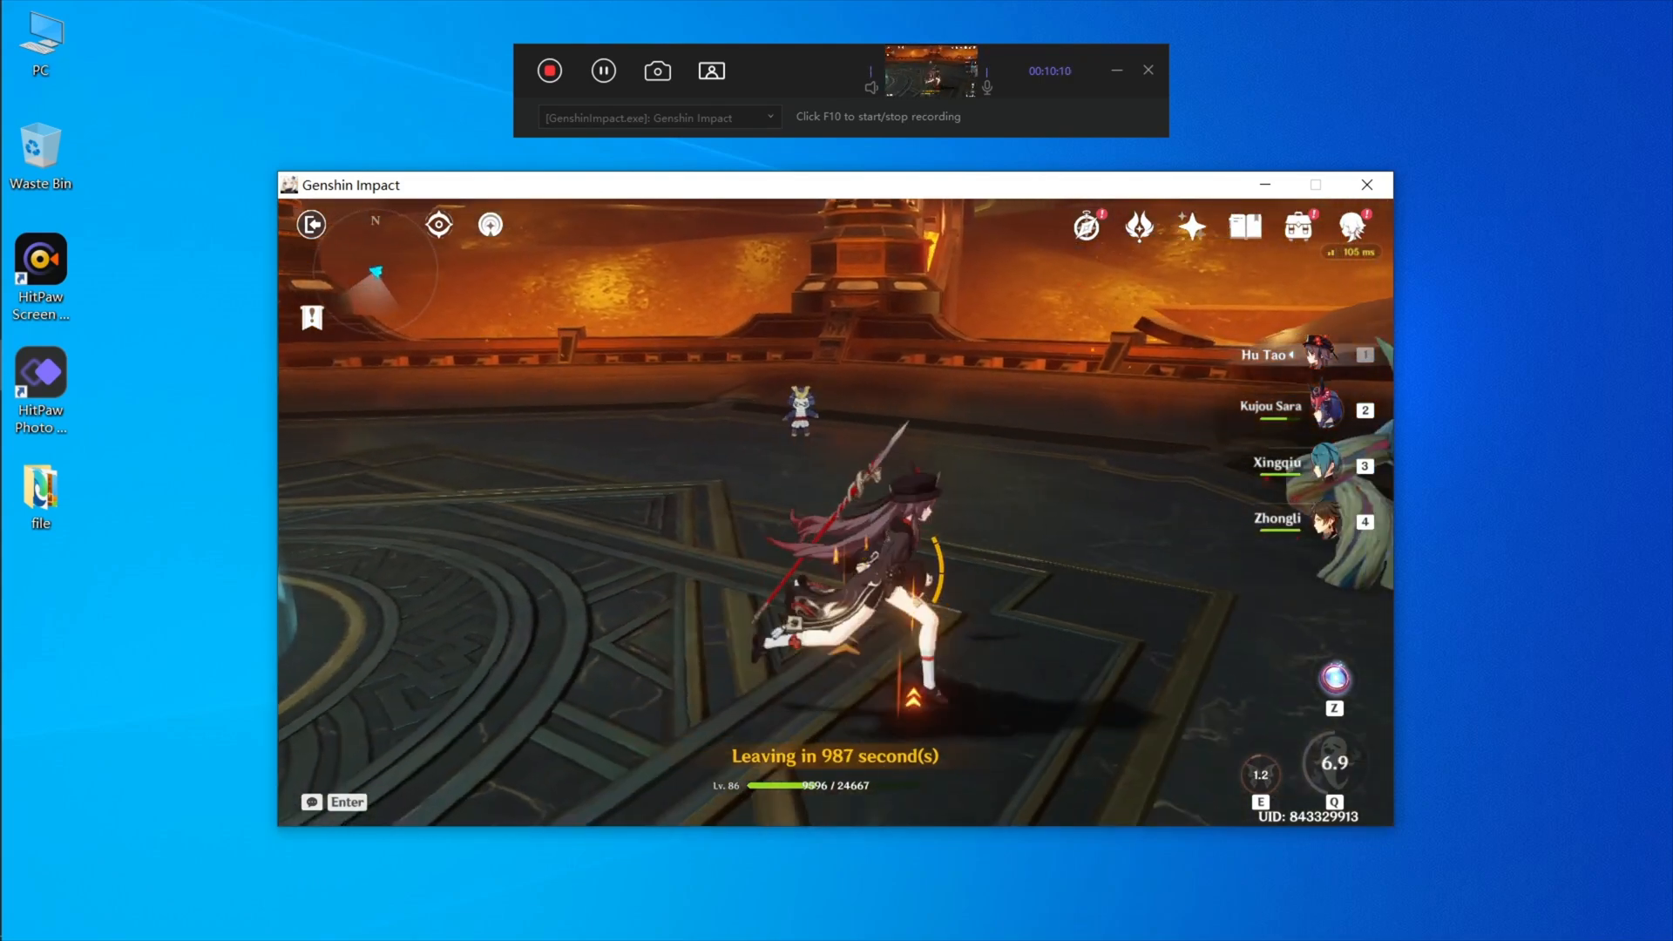
{"action": "left_click", "coordinate": [550, 71]}
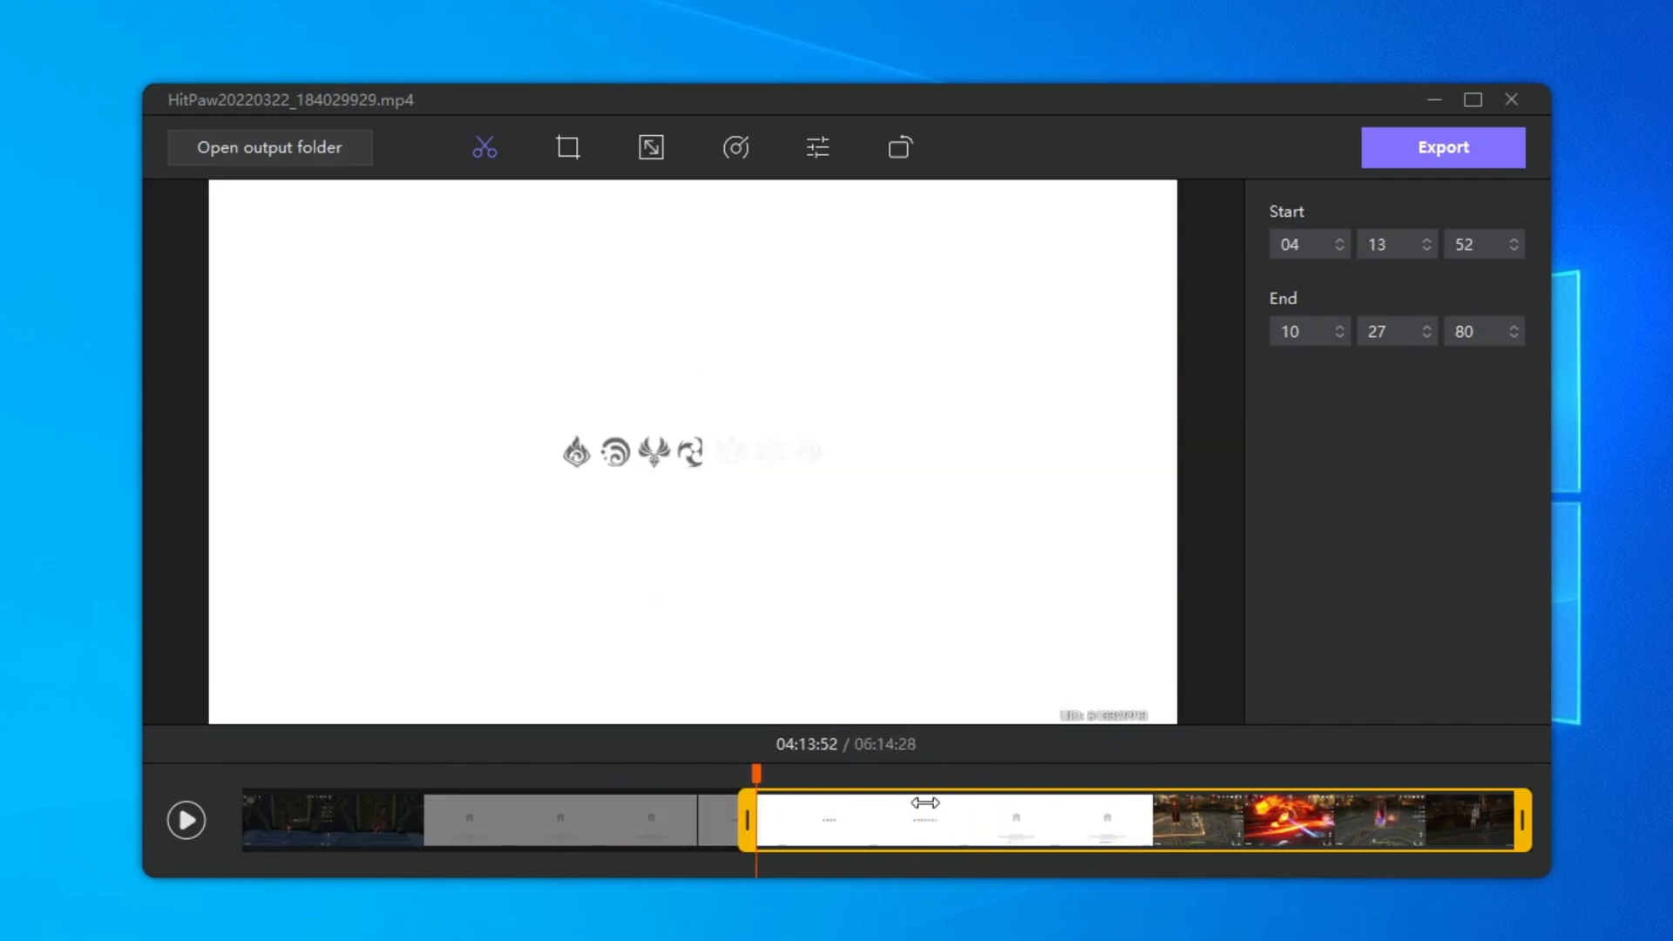
Step: Trim the clip to start 06:35:77 and end 10:24:00, then open Export
{"action": "left_click_drag", "start_coordinate": [747, 819], "coordinate": [1078, 809]}
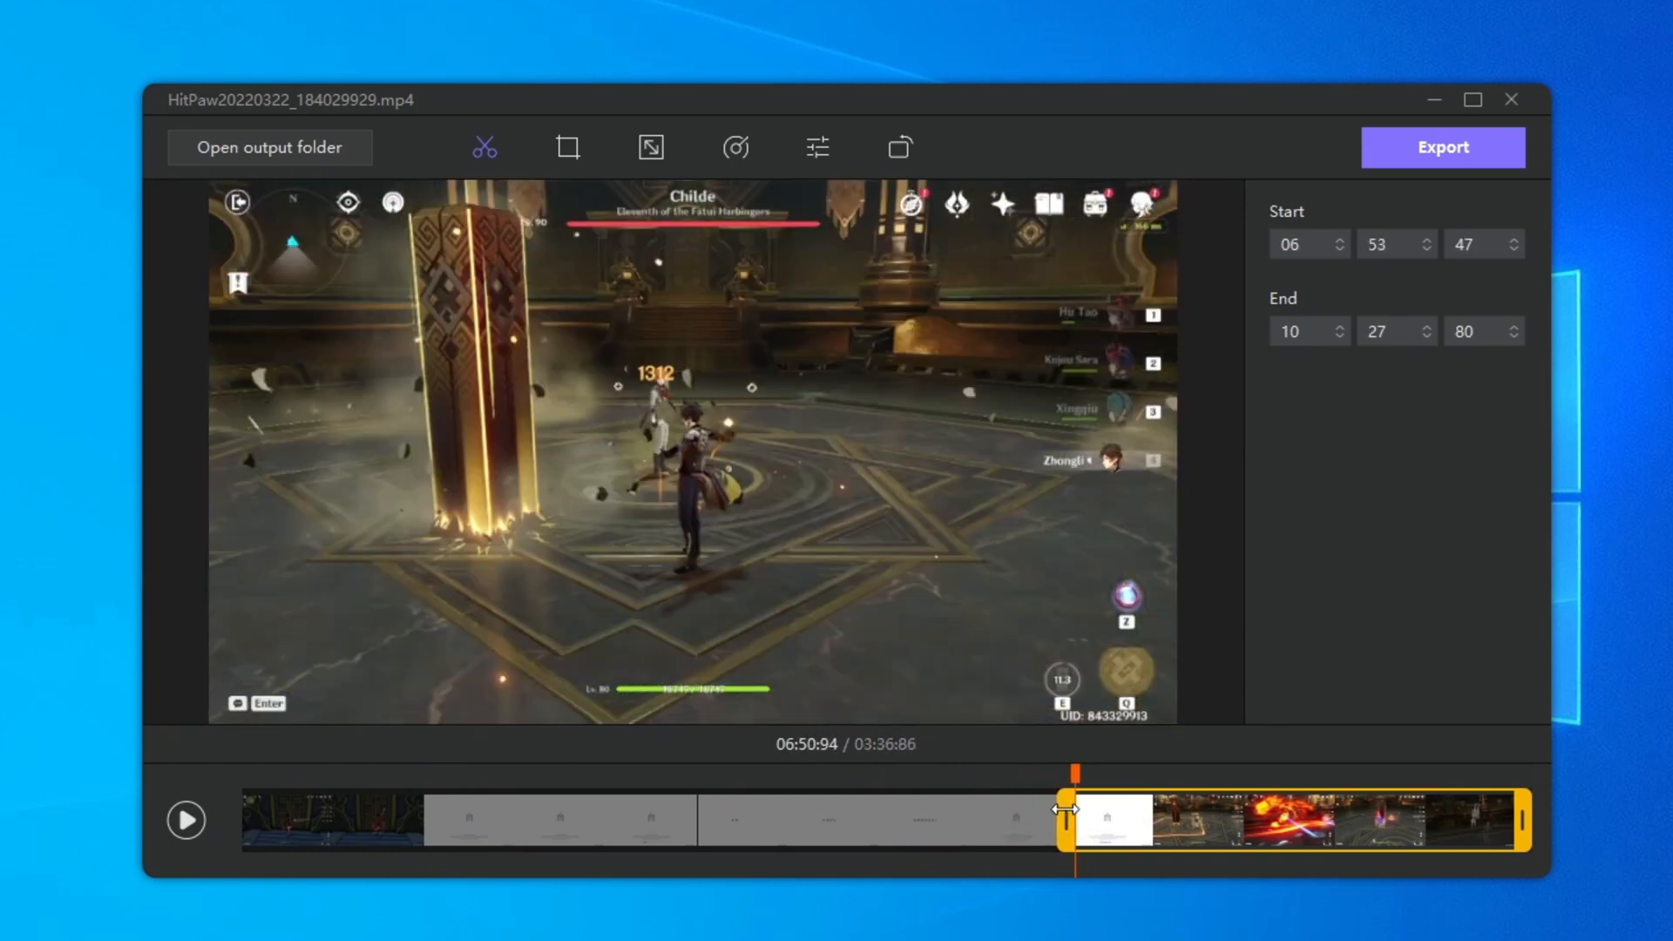
{"action": "left_click_drag", "start_coordinate": [1056, 819], "coordinate": [1046, 819]}
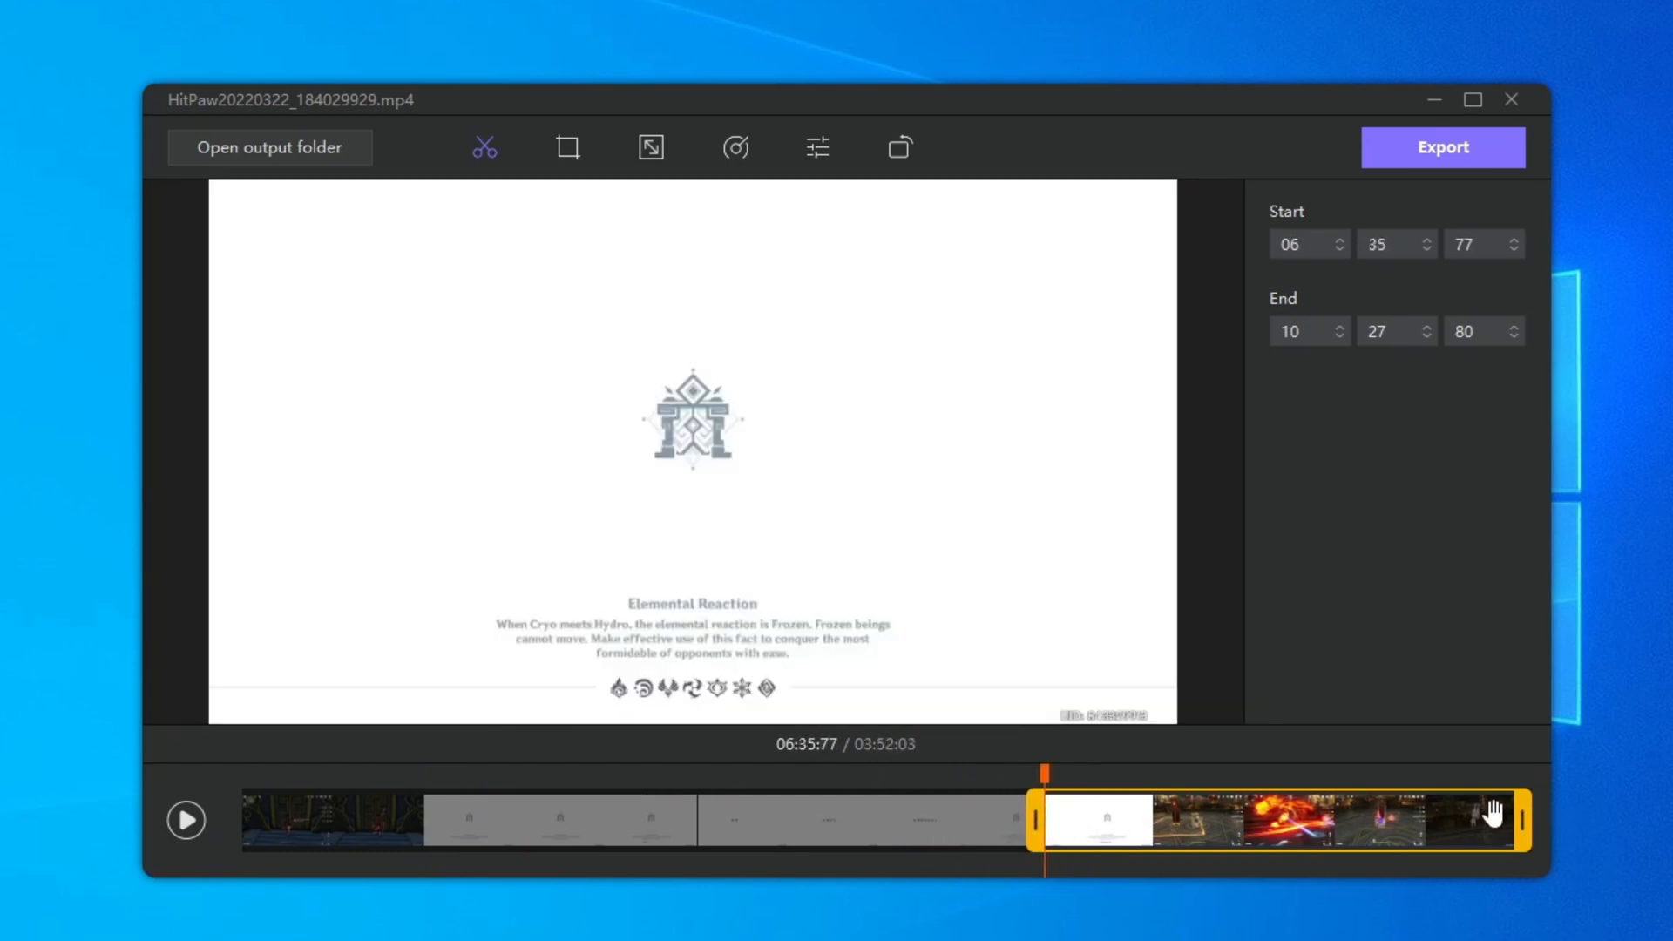
{"action": "left_click_drag", "start_coordinate": [1526, 819], "coordinate": [1505, 819]}
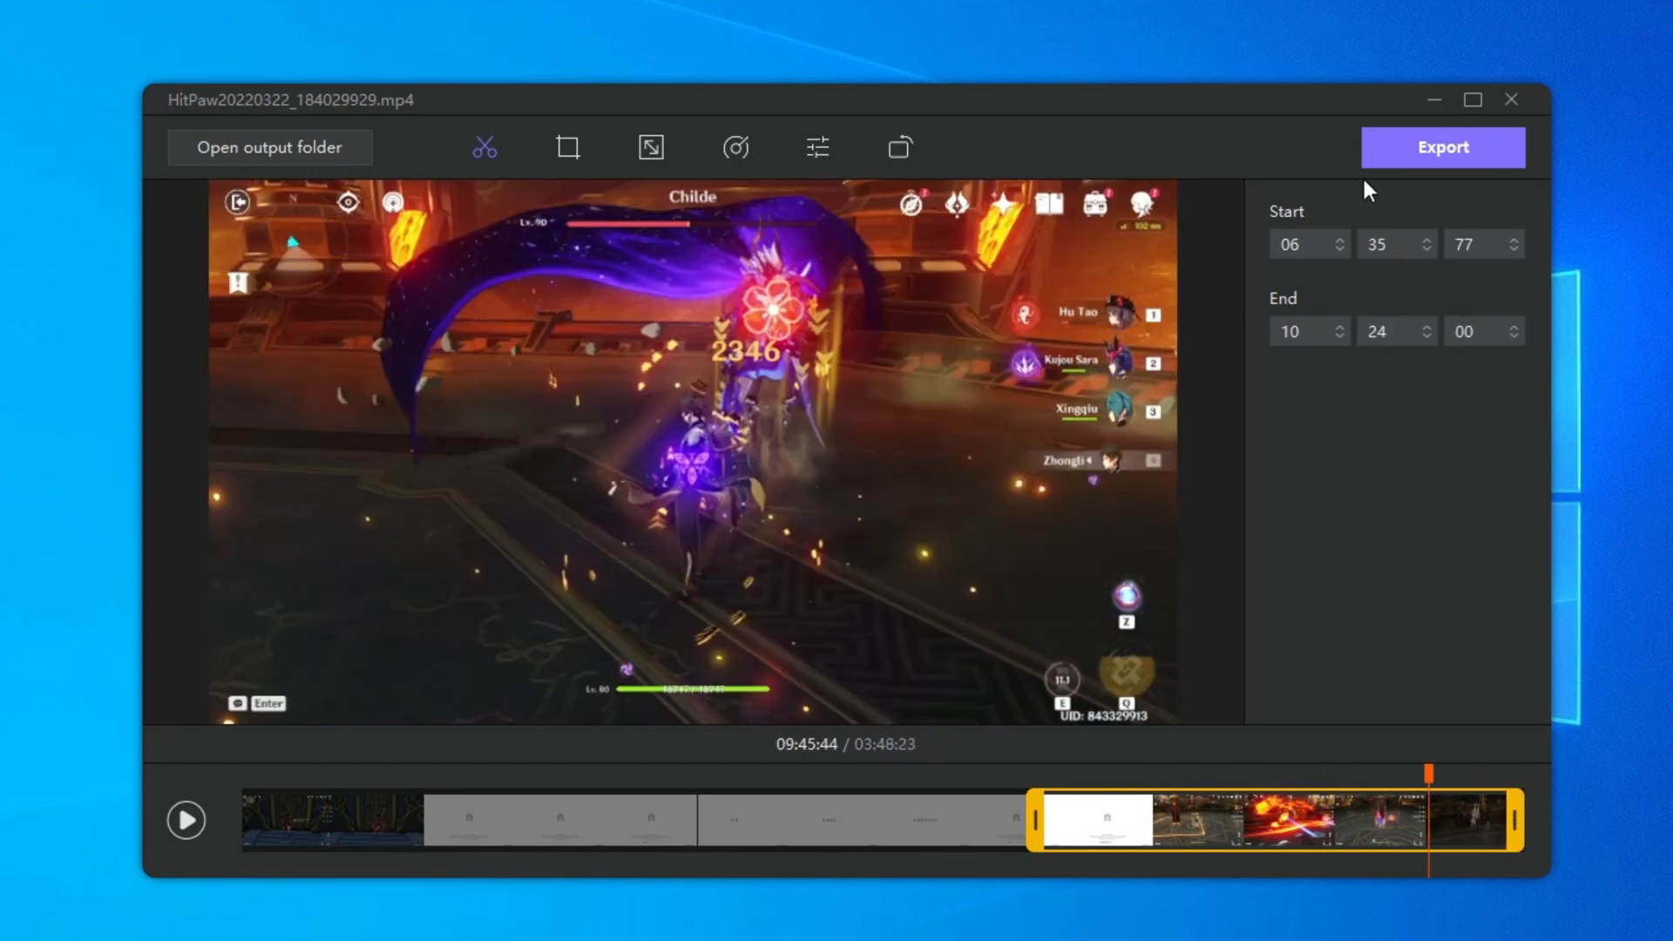
{"action": "left_click", "coordinate": [1442, 147]}
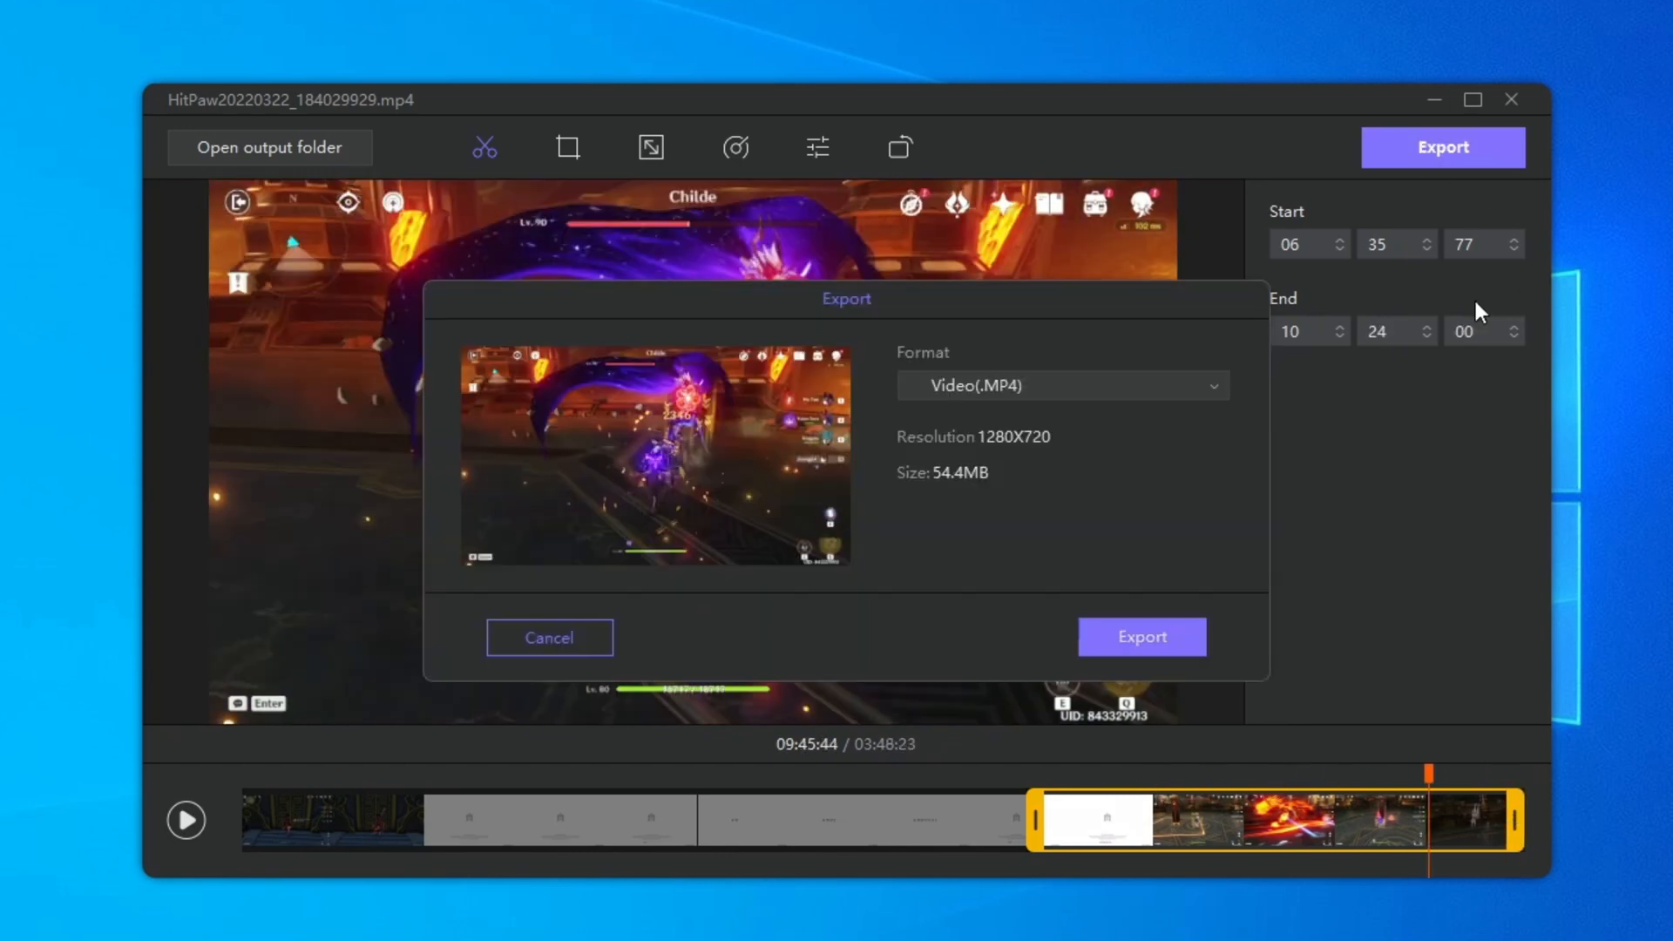
Step: Export the trimmed clip in Video (.MP4) format at 1280x720
{"action": "left_click", "coordinate": [1060, 385]}
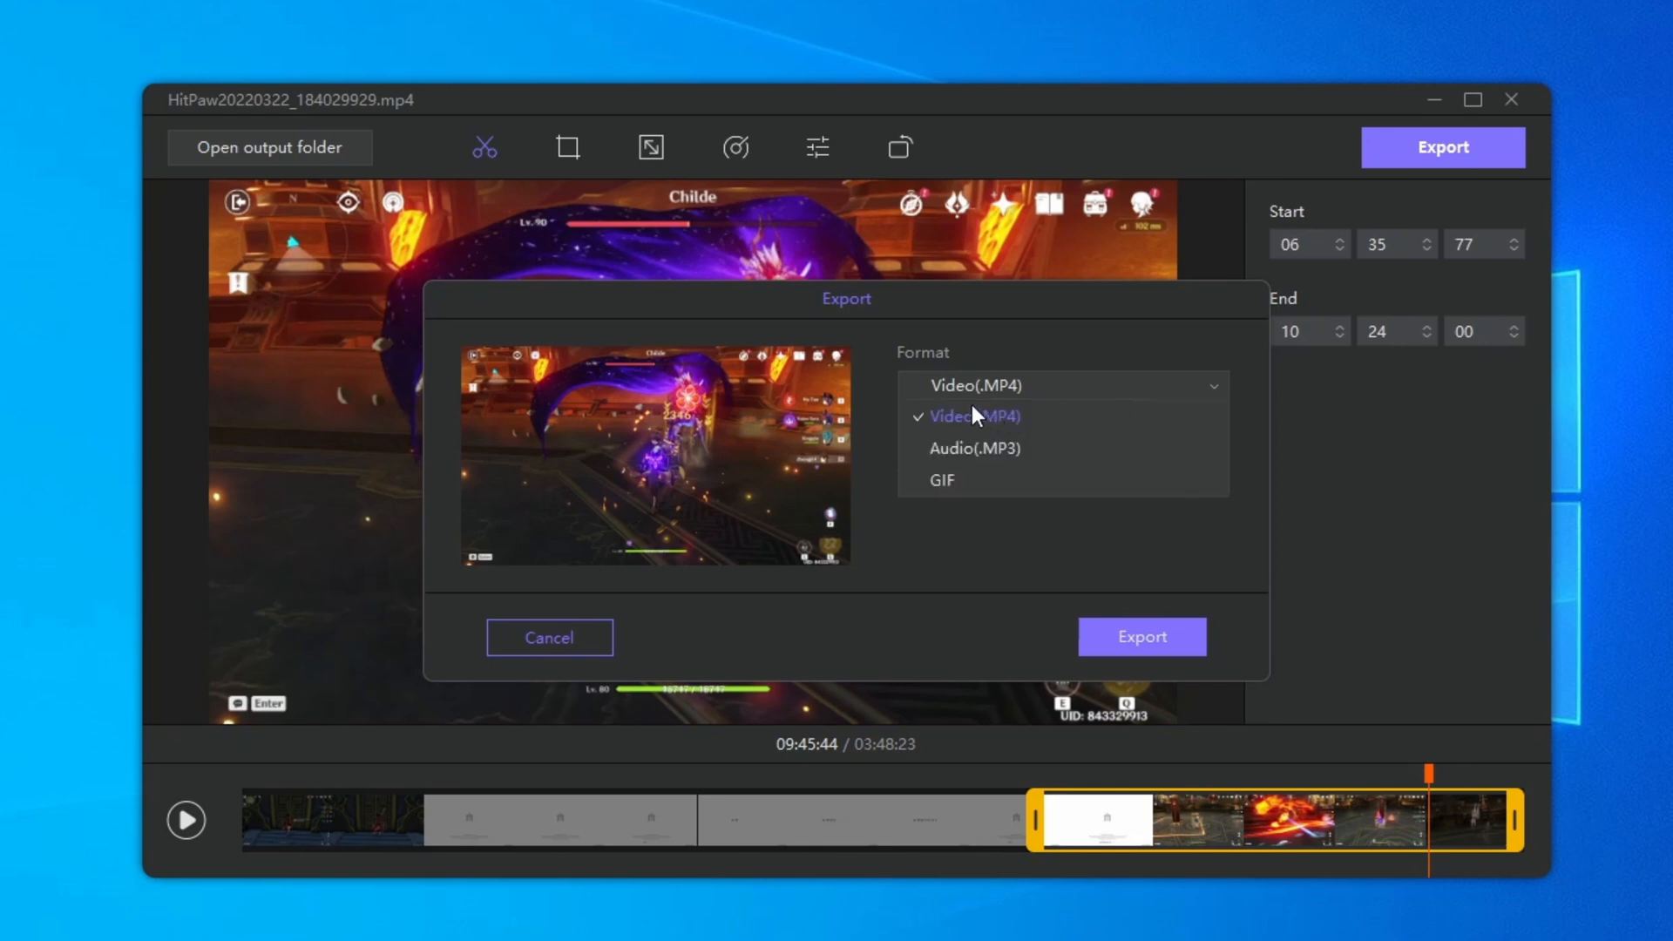
{"action": "mouse_move", "coordinate": [1136, 393]}
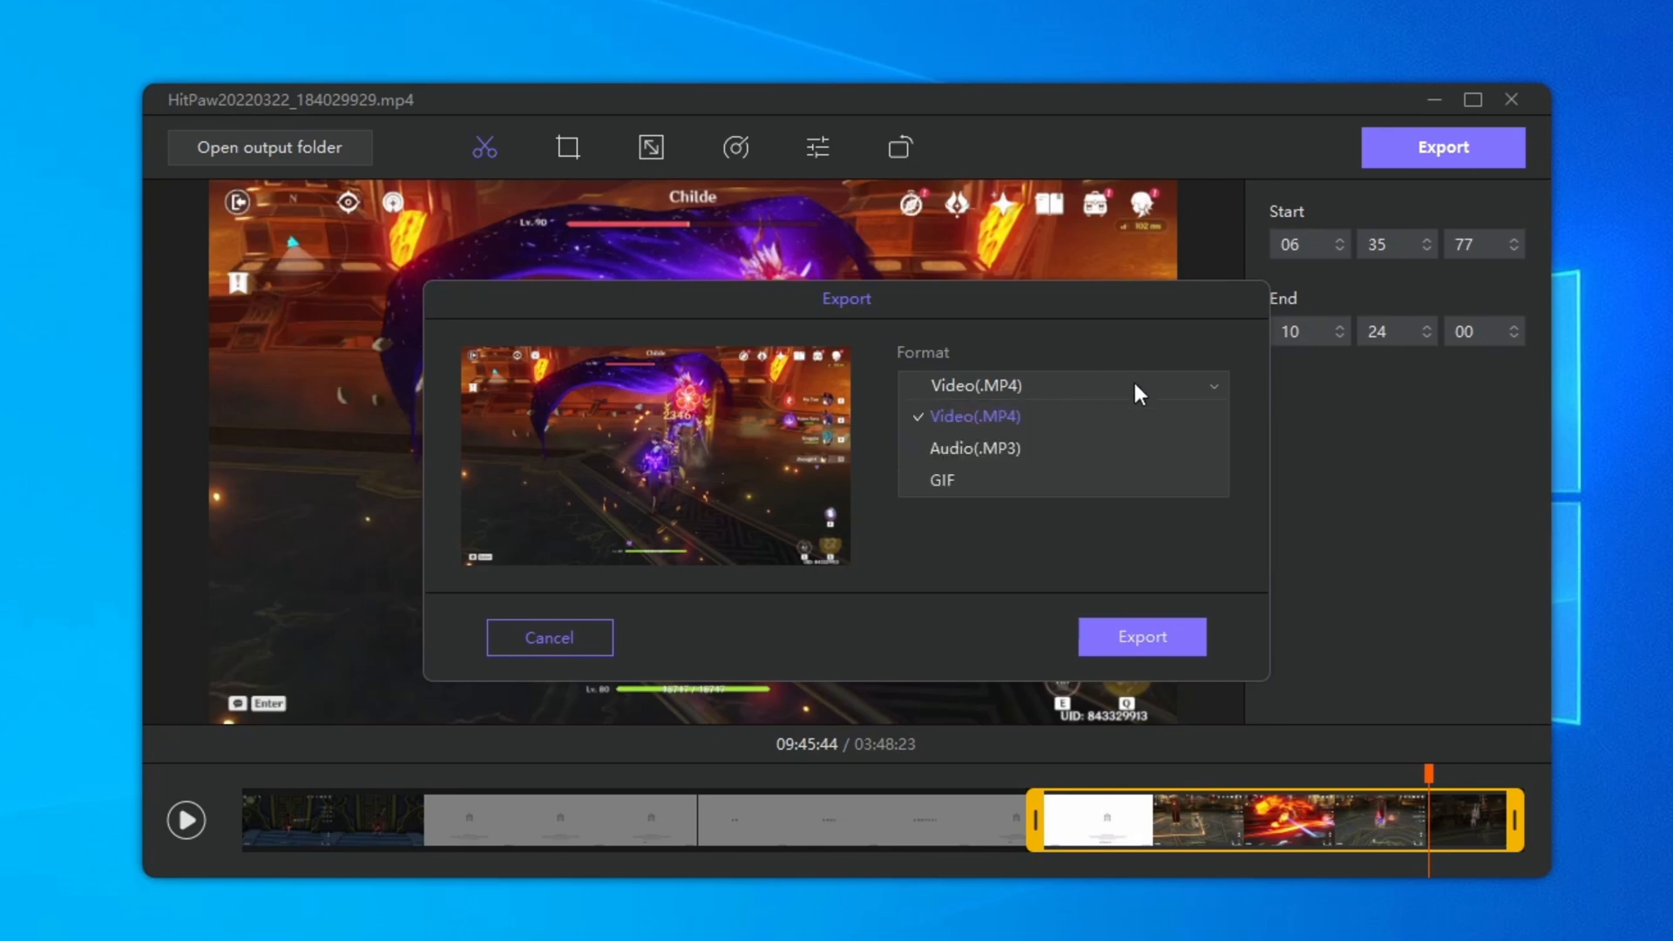
{"action": "left_click", "coordinate": [973, 417]}
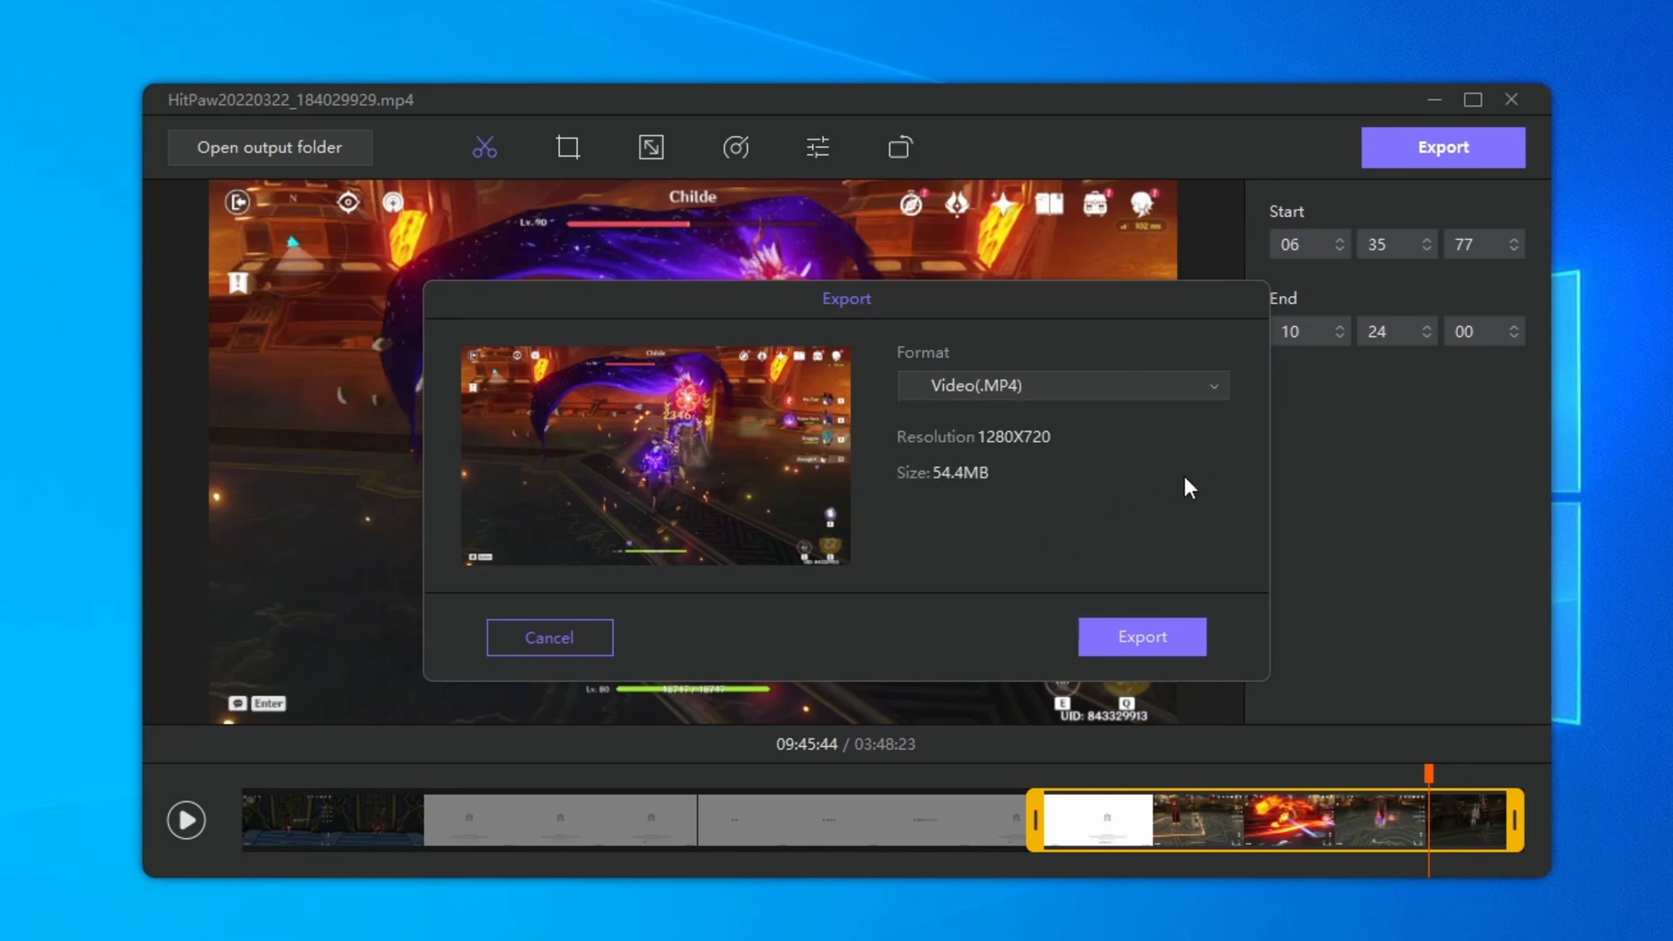
{"action": "mouse_move", "coordinate": [1164, 398]}
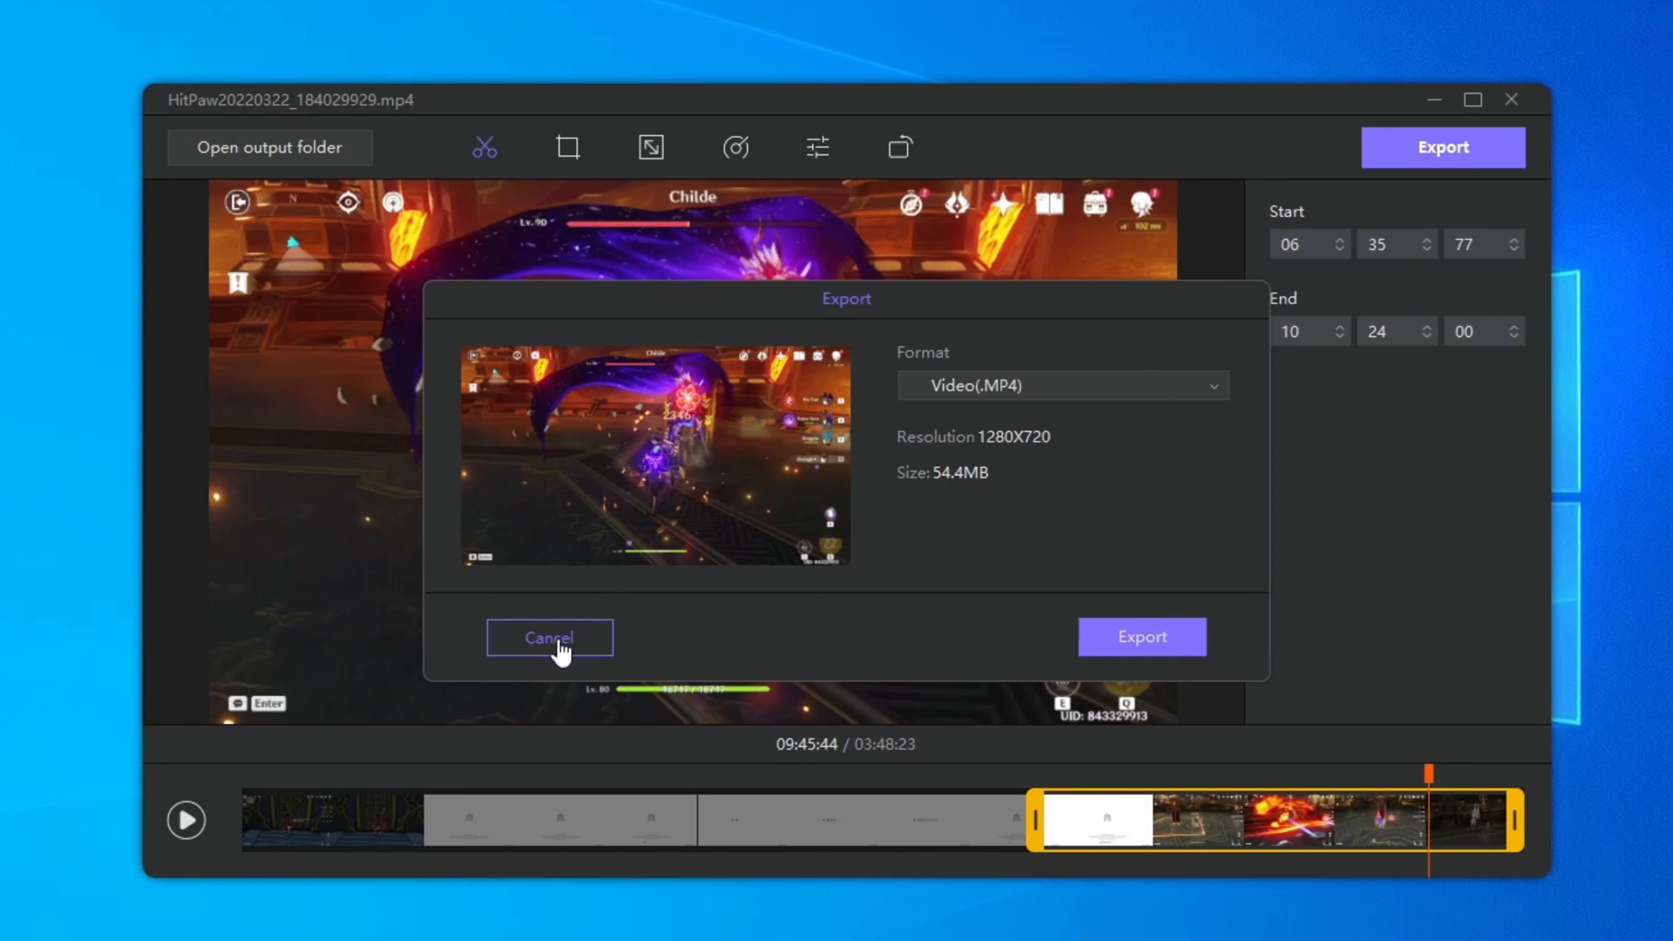
{"action": "mouse_move", "coordinate": [1512, 438]}
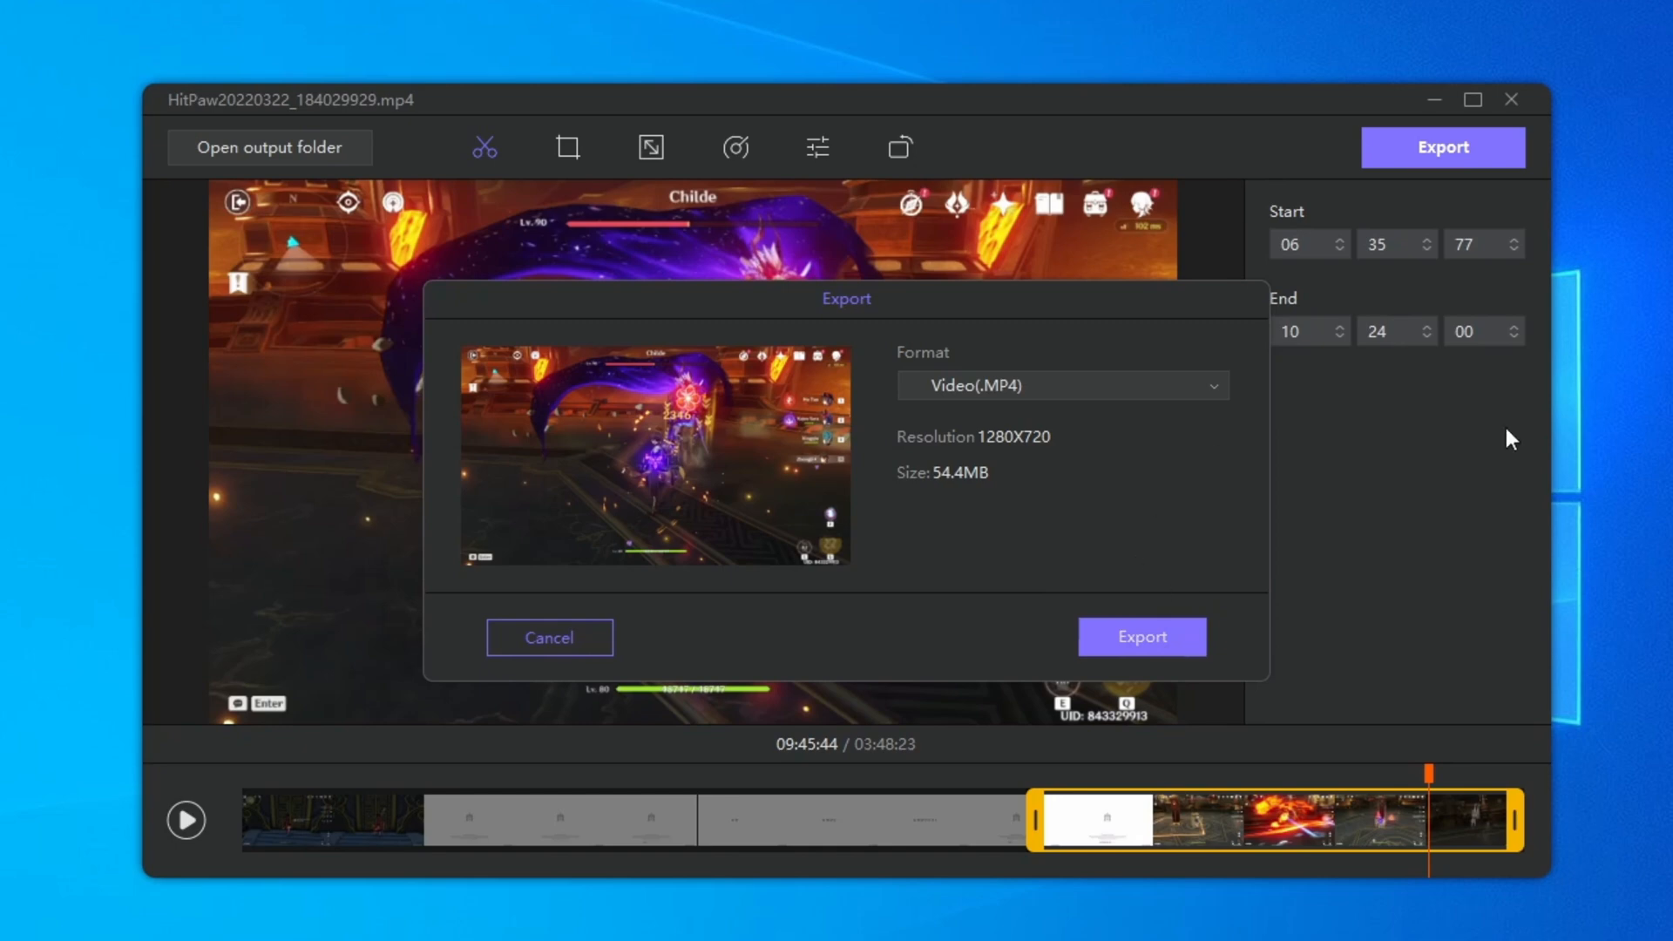
{"action": "left_click", "coordinate": [1141, 637]}
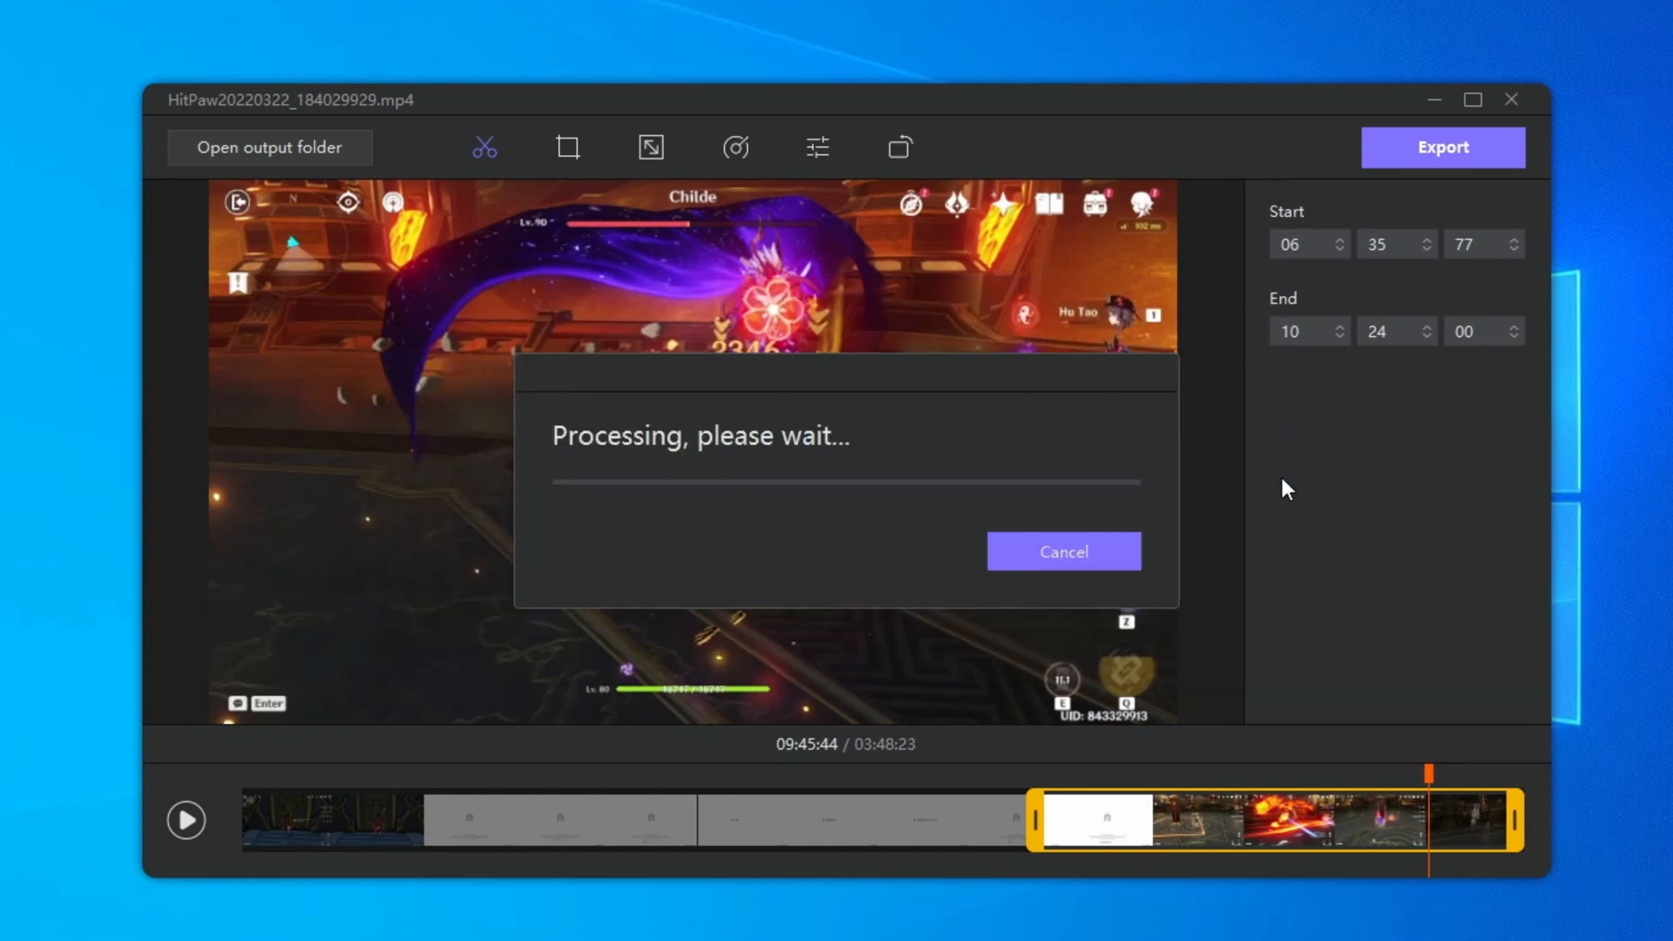